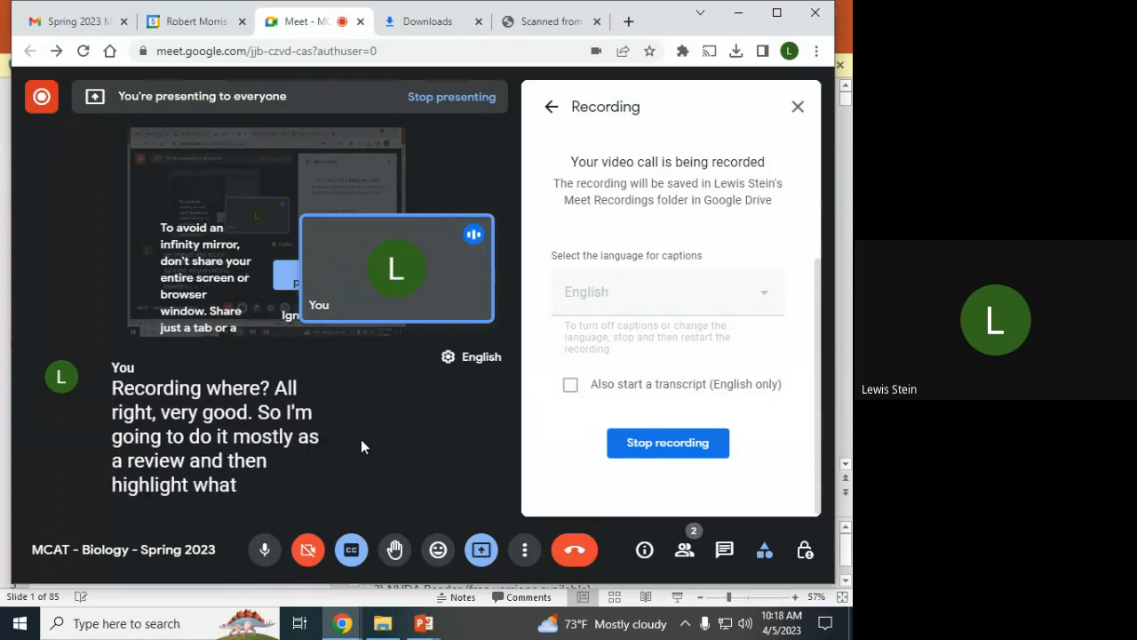
pyautogui.moveTo(424, 623)
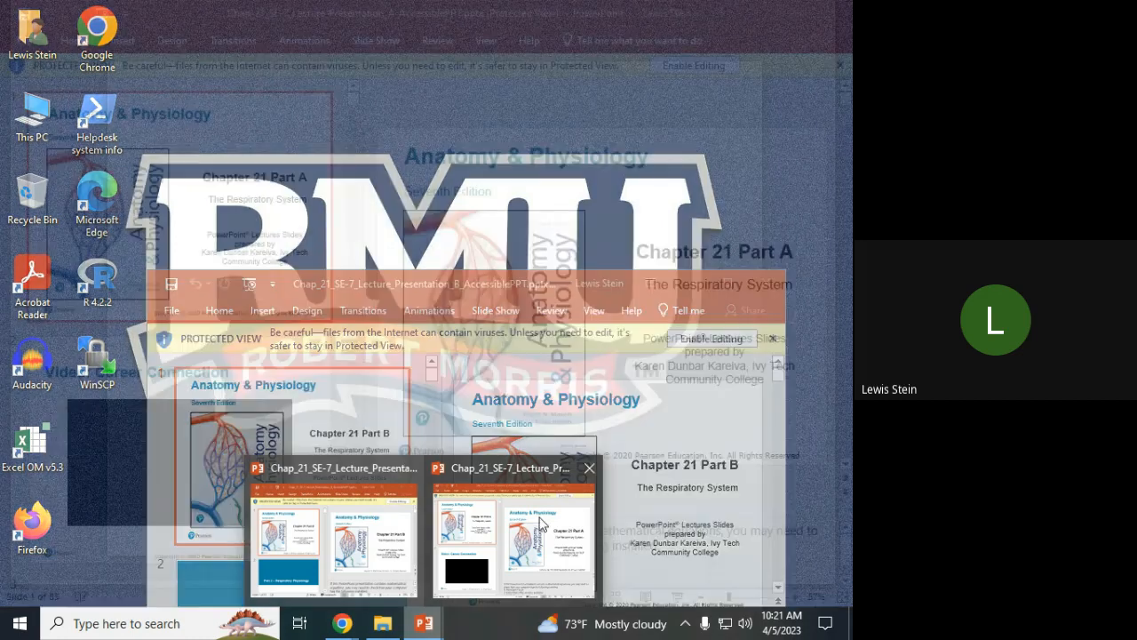
# Bring the Chapter 21 Part A Respiratory System deck forward from the taskbar preview.
pyautogui.click(334, 533)
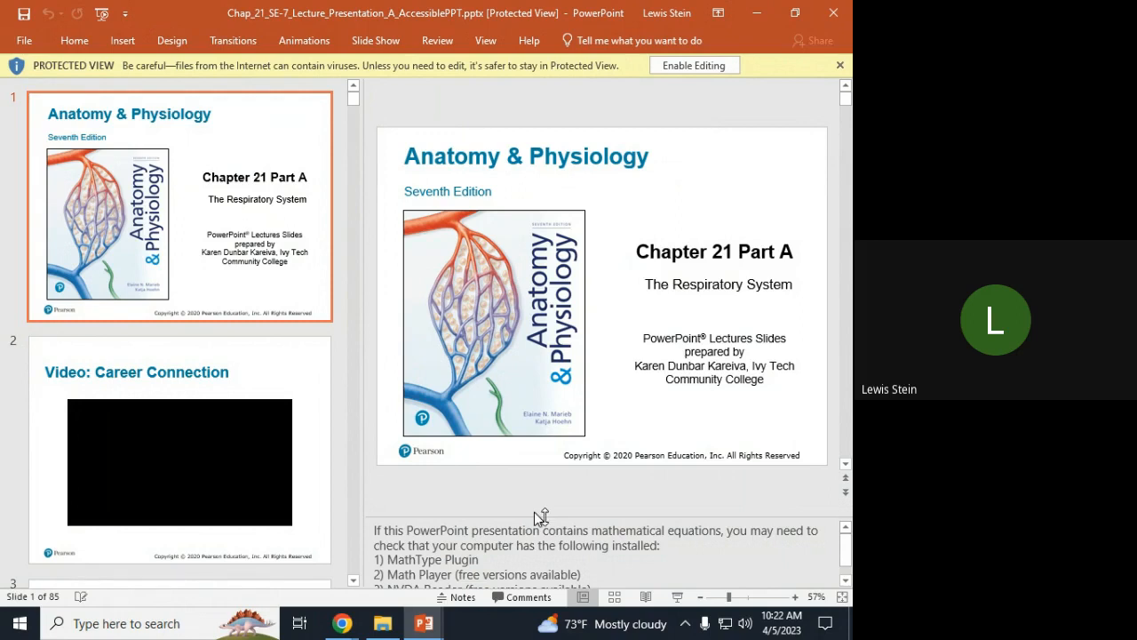
pyautogui.moveTo(436, 422)
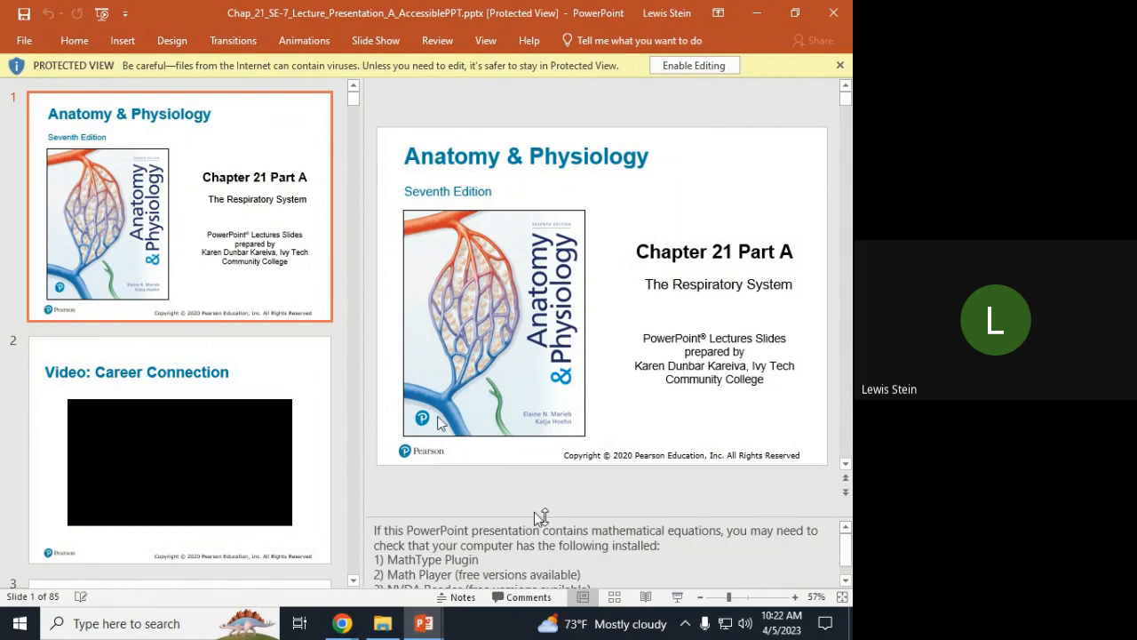
pyautogui.moveTo(427, 318)
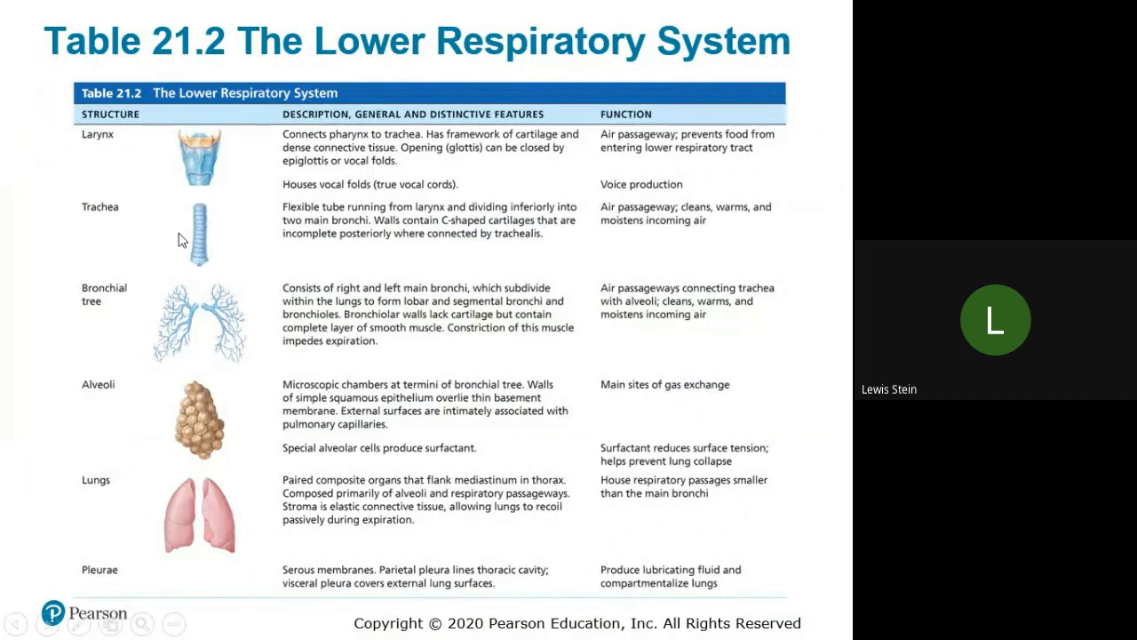
pyautogui.moveTo(220, 366)
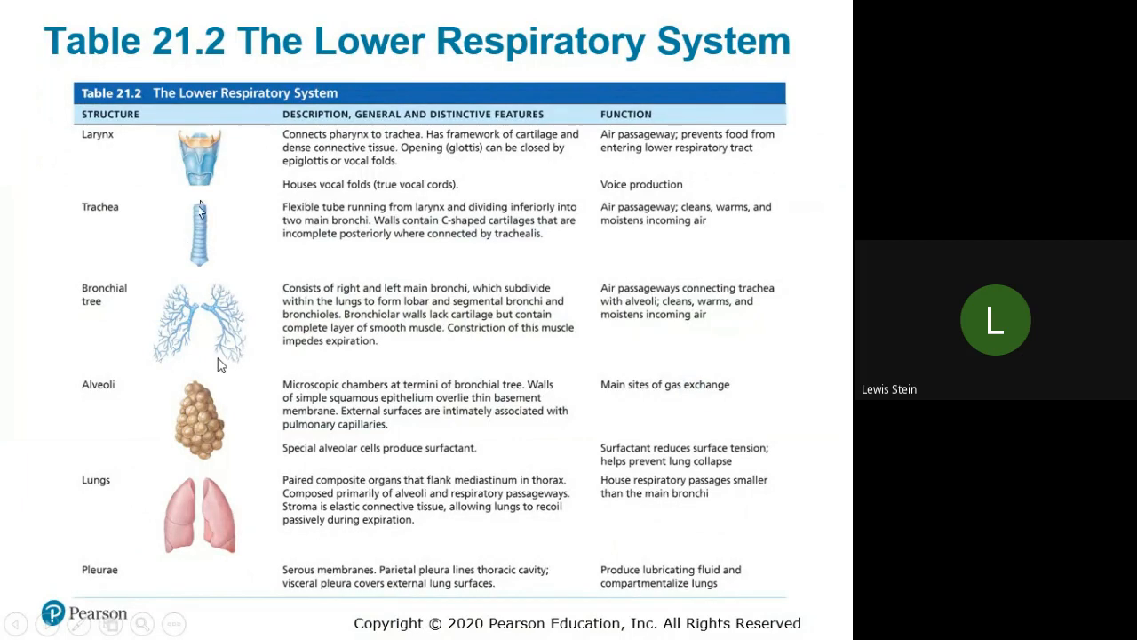
pyautogui.moveTo(197, 175)
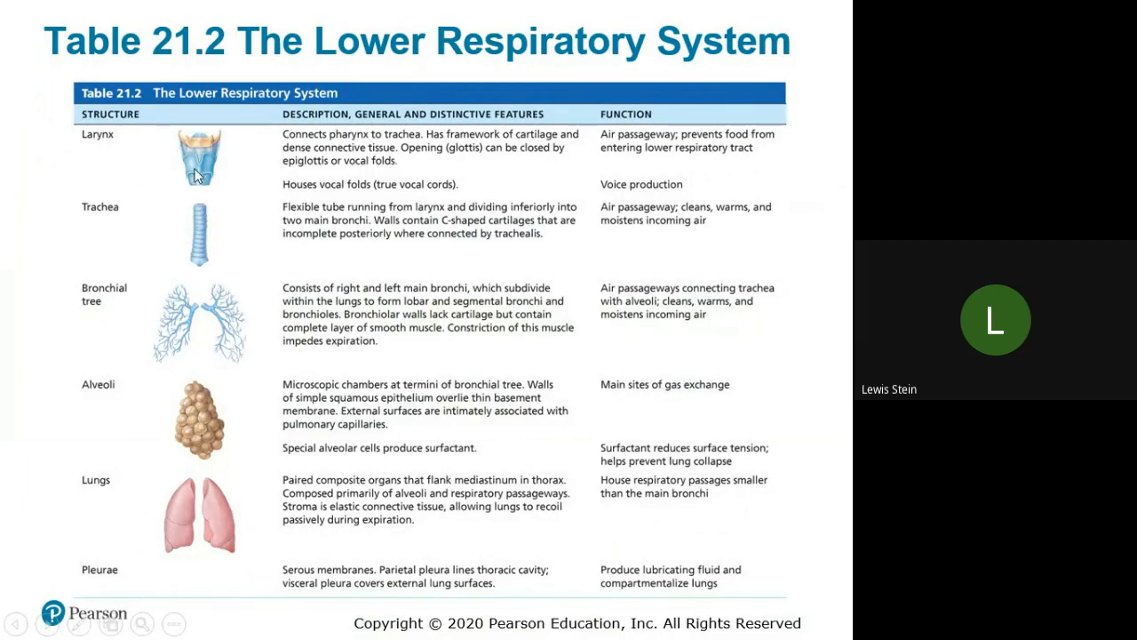
pyautogui.moveTo(220, 250)
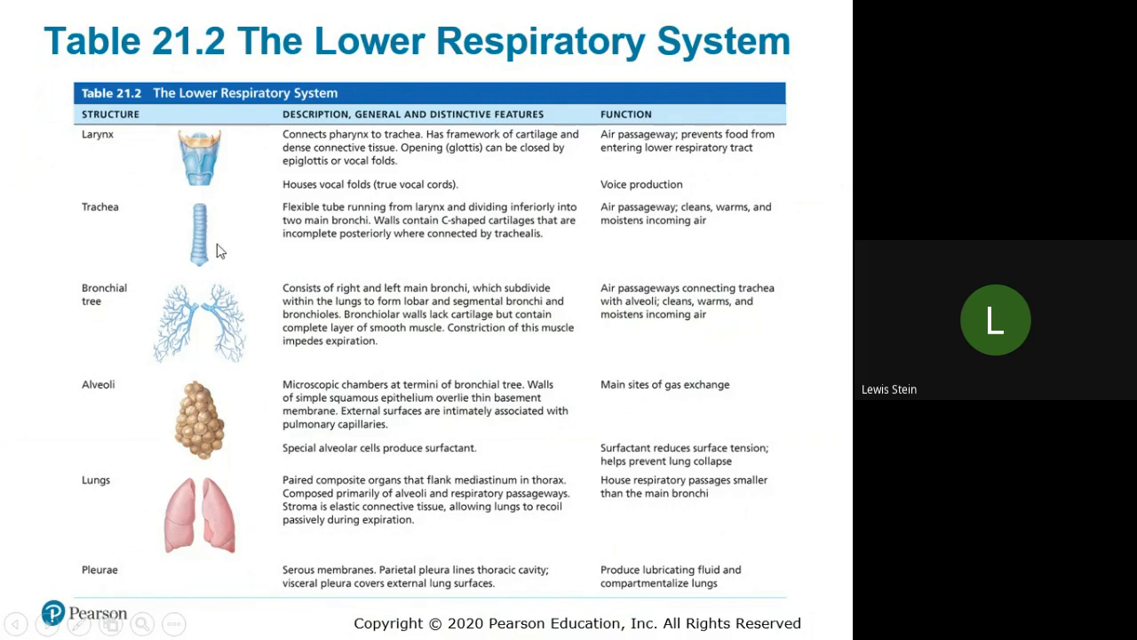
pyautogui.moveTo(240, 382)
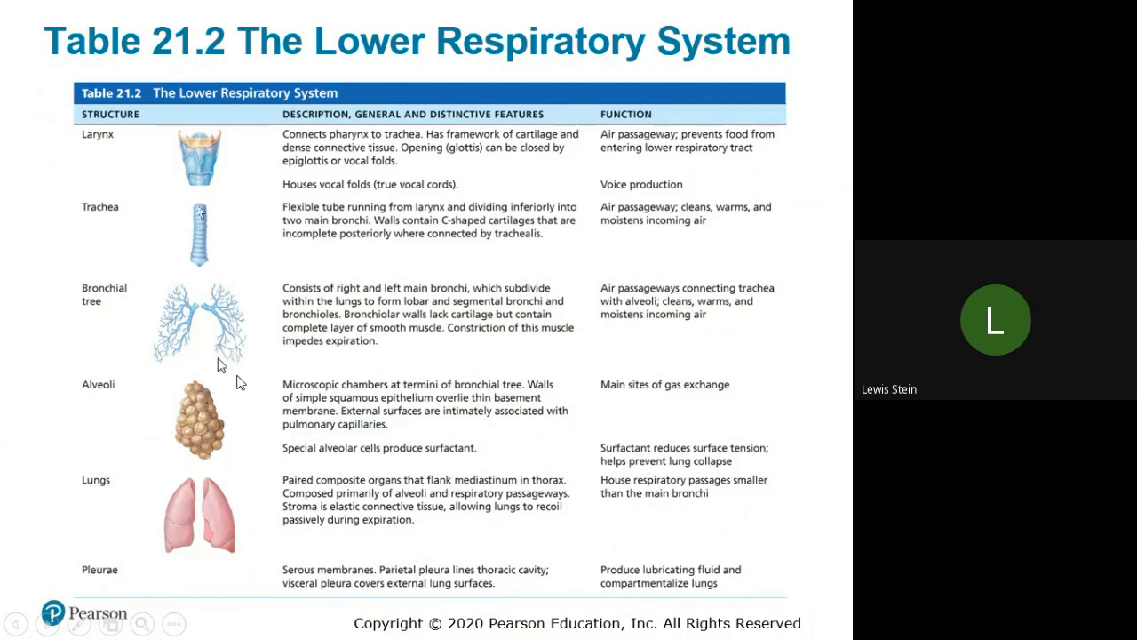
pyautogui.moveTo(222, 369)
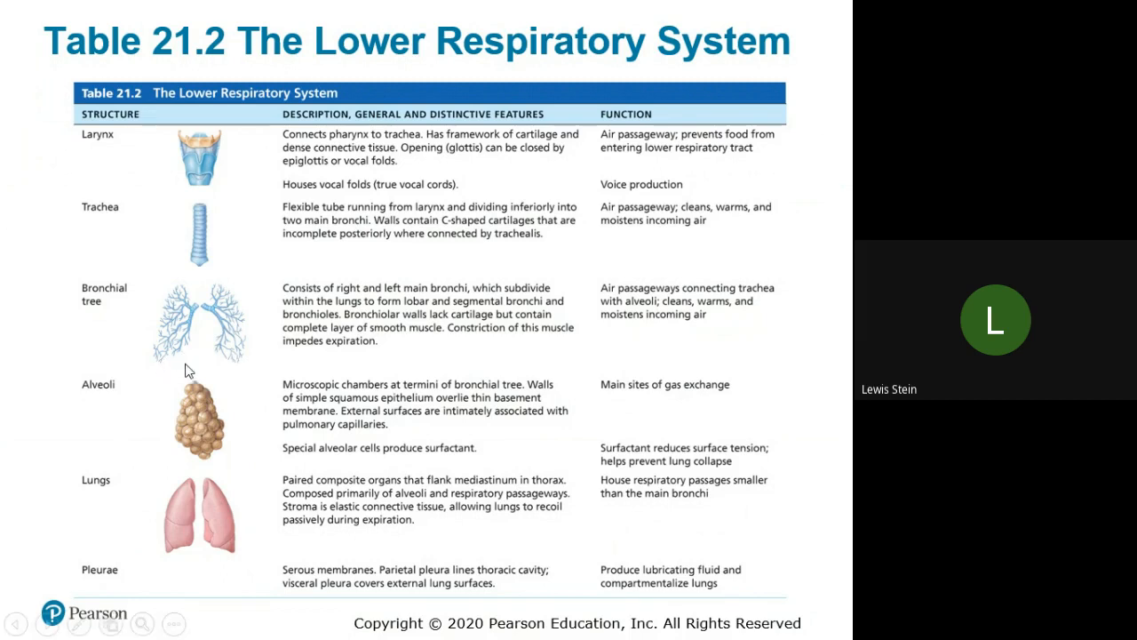
pyautogui.moveTo(193, 412)
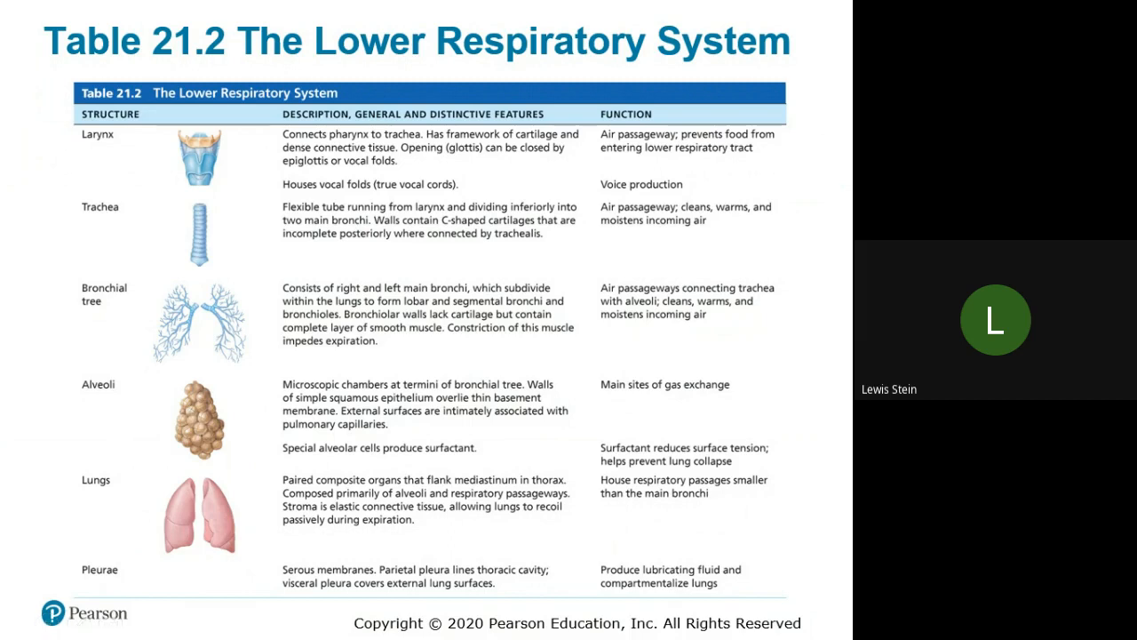
pyautogui.moveTo(191, 413)
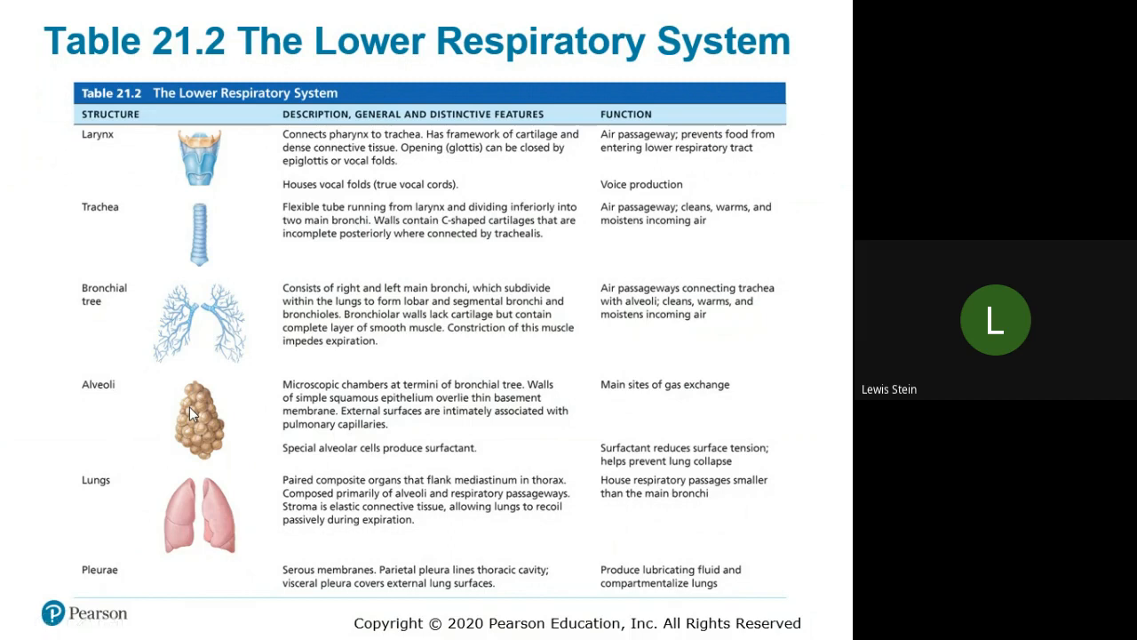
pyautogui.moveTo(200, 409)
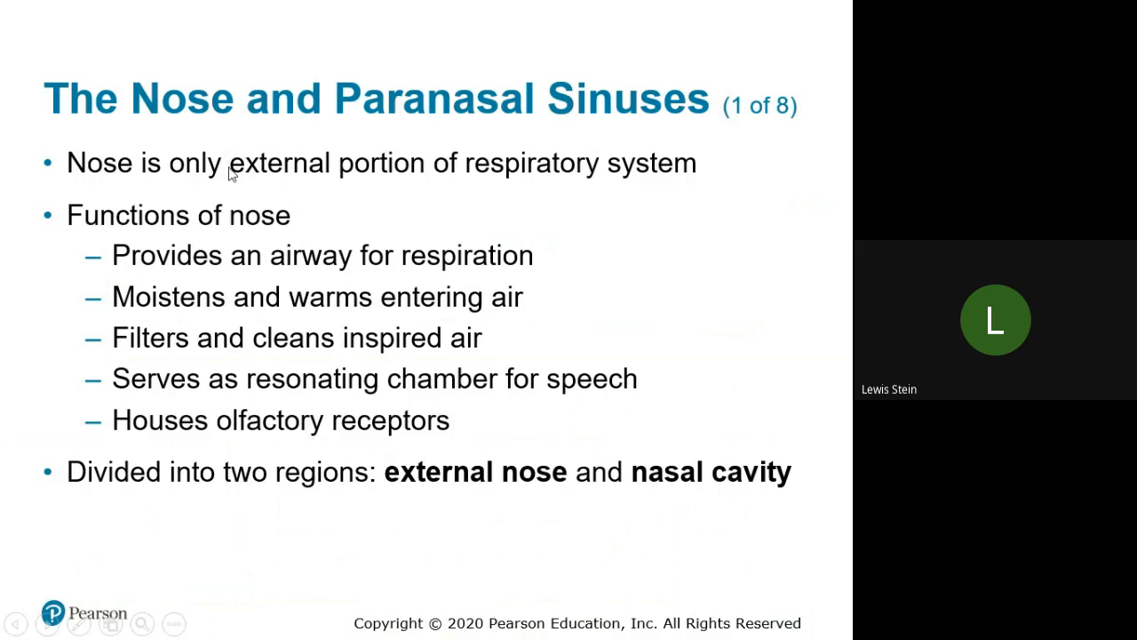
pyautogui.moveTo(411, 309)
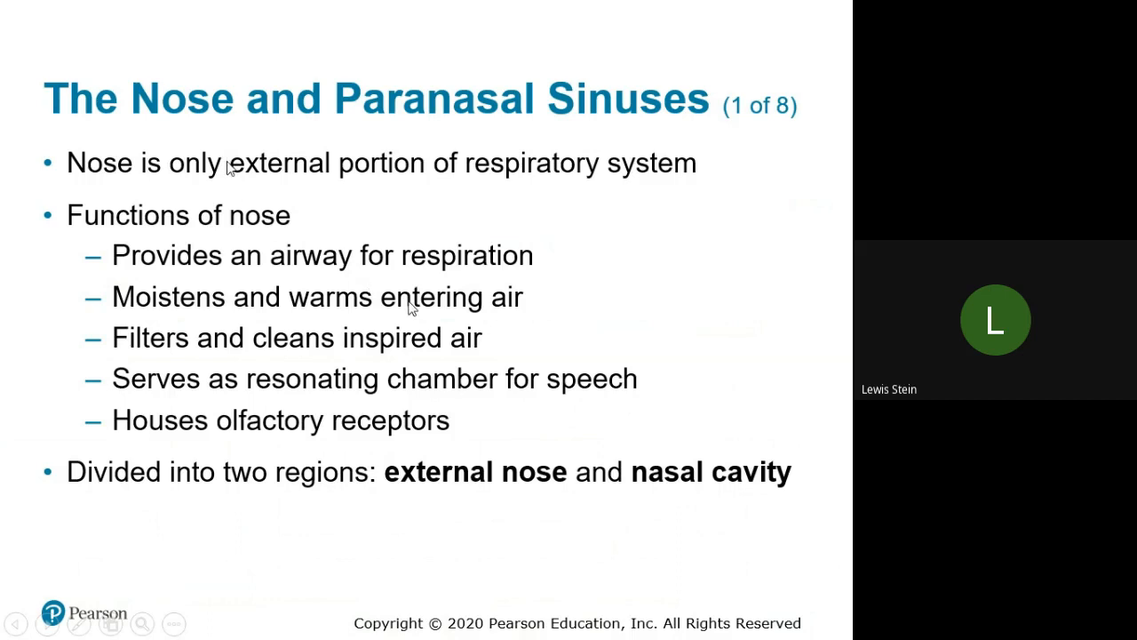
pyautogui.moveTo(470, 318)
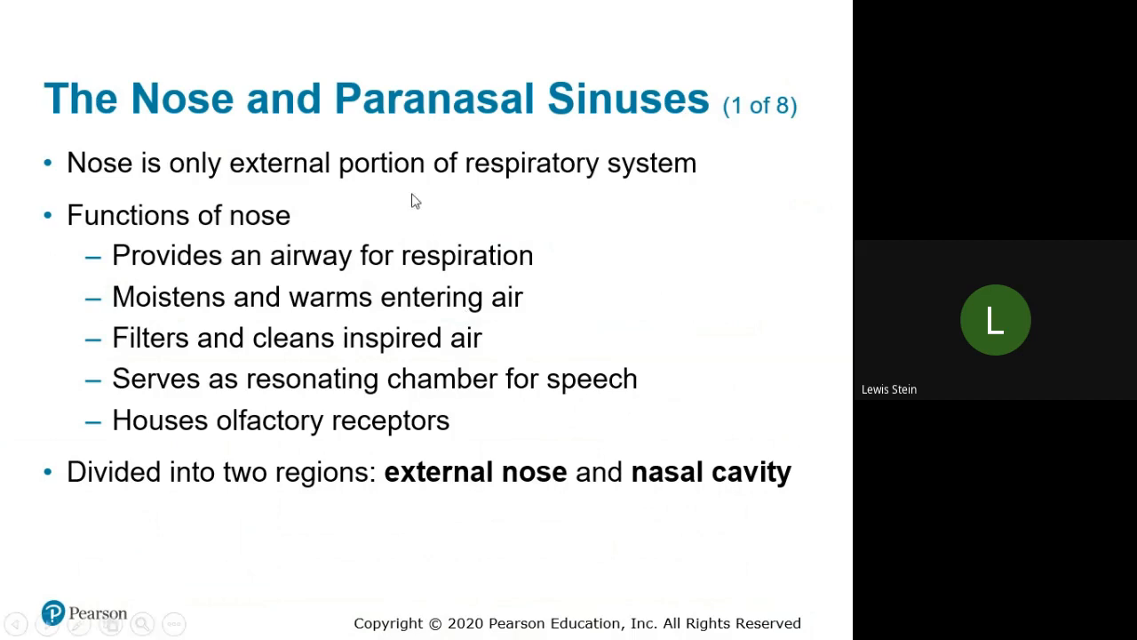
pyautogui.moveTo(527, 273)
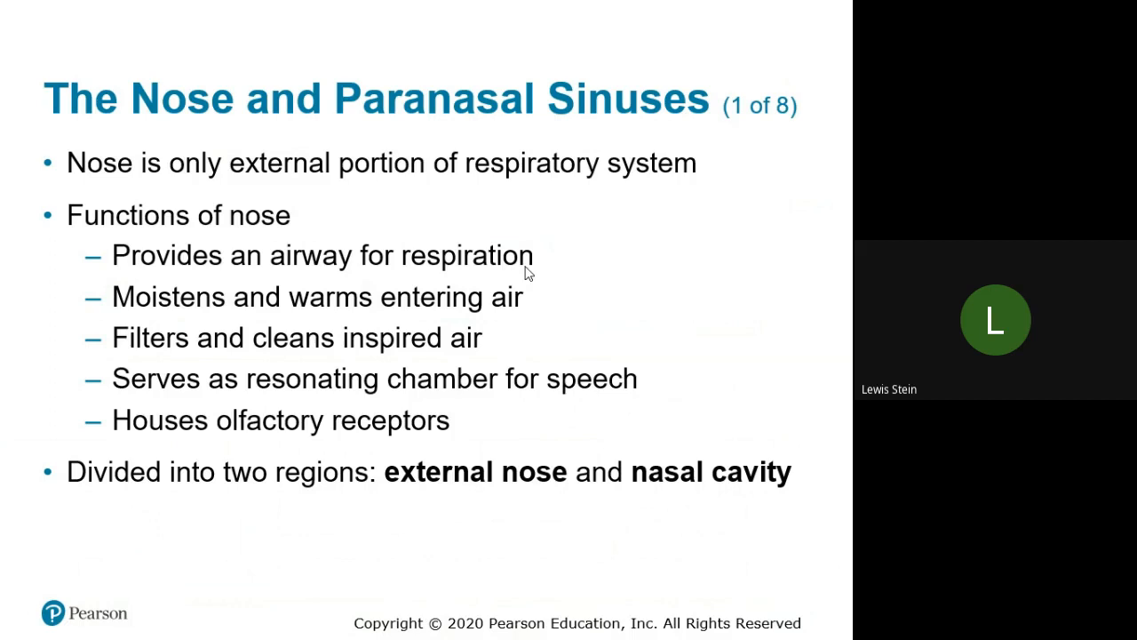
pyautogui.moveTo(520, 269)
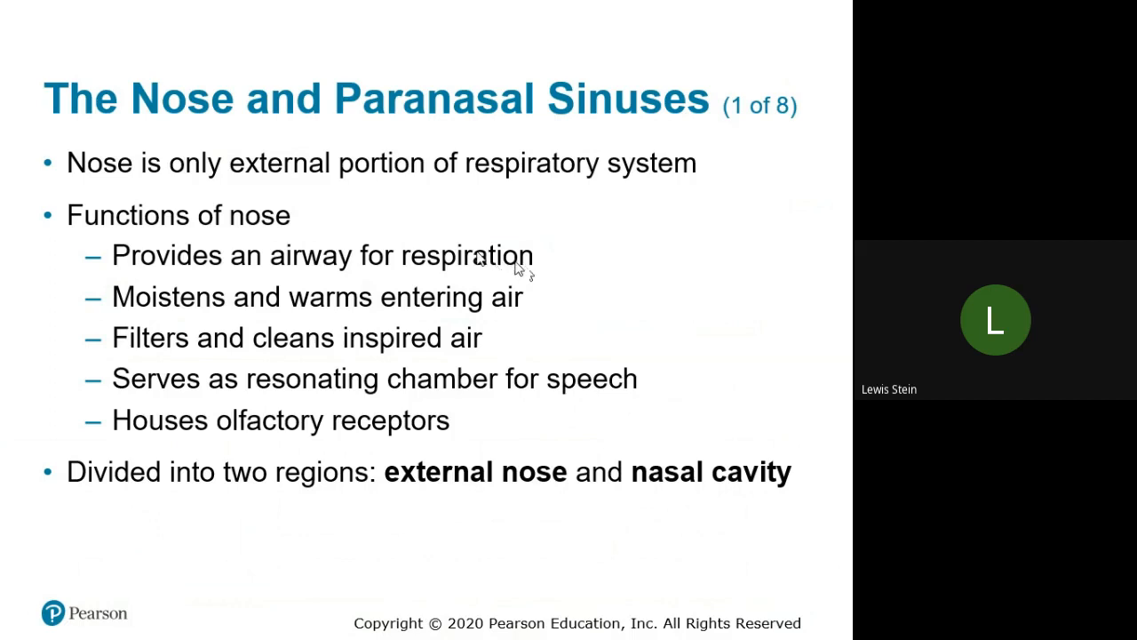
pyautogui.moveTo(594, 329)
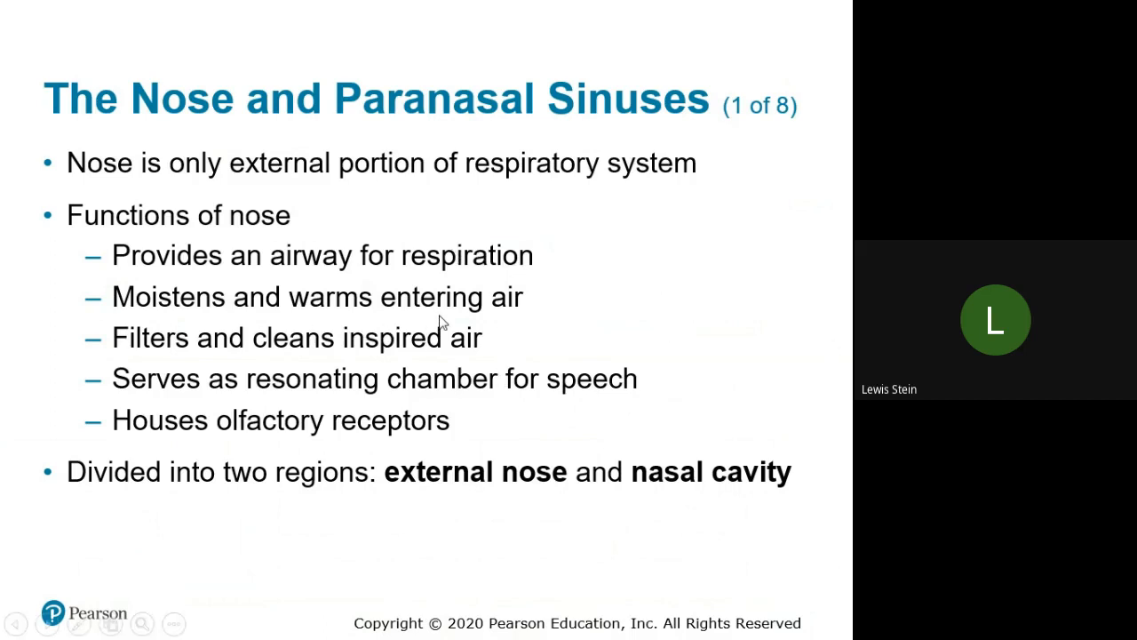
pyautogui.moveTo(502, 296)
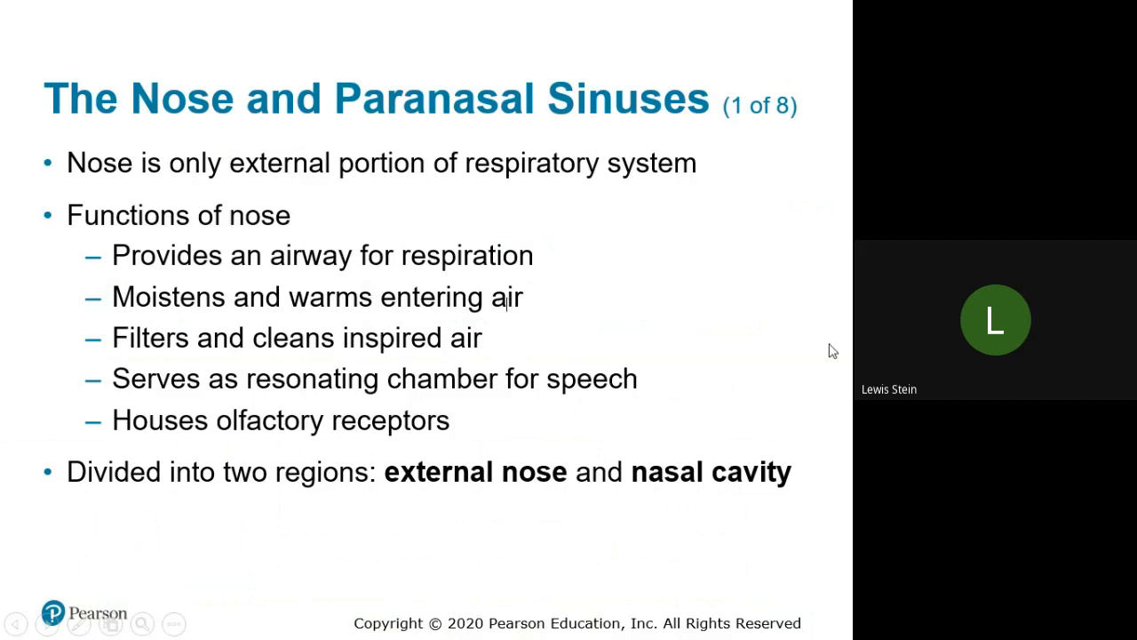
pyautogui.moveTo(597, 368)
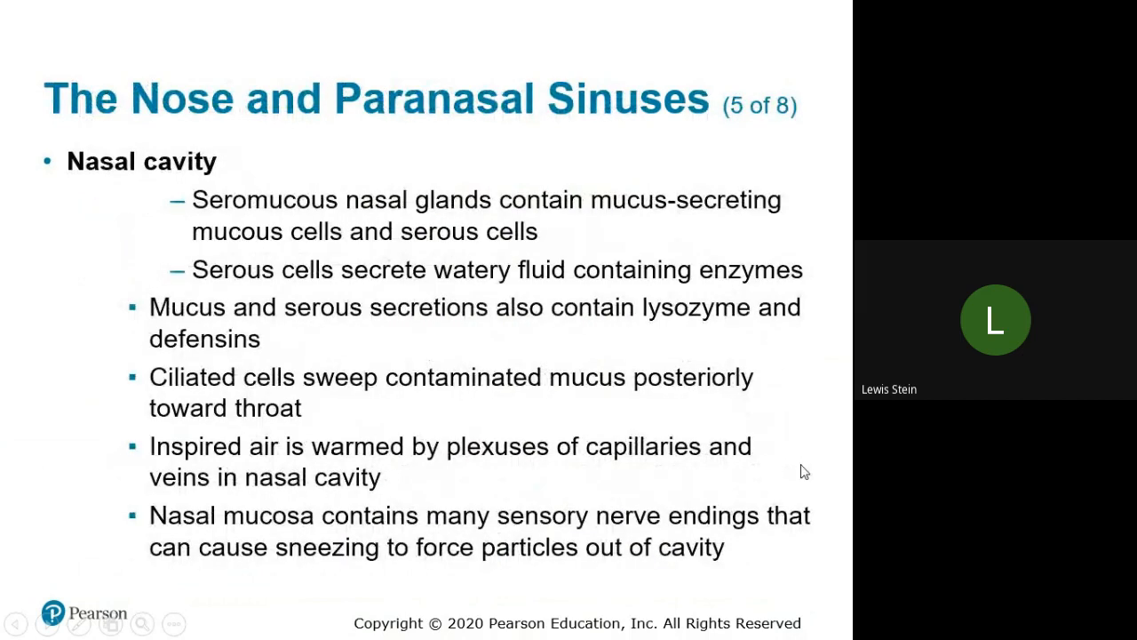
pyautogui.moveTo(787, 474)
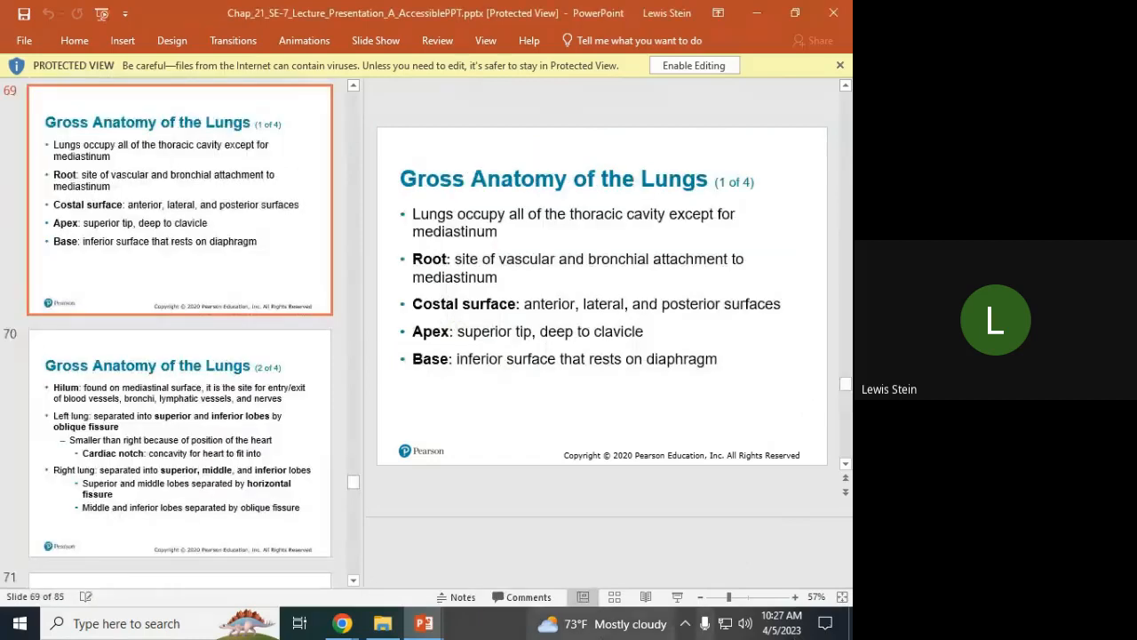
pyautogui.moveTo(342, 623)
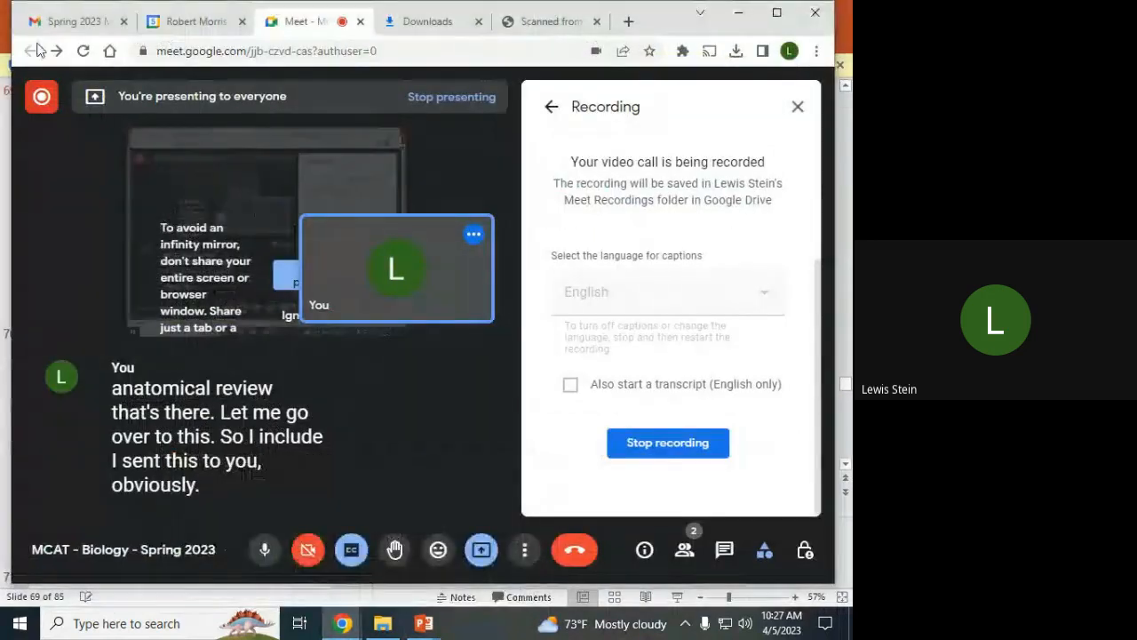
# Switch to the browser tab showing the emailed Respiratory System and Gas Exchange scan.
pyautogui.click(551, 21)
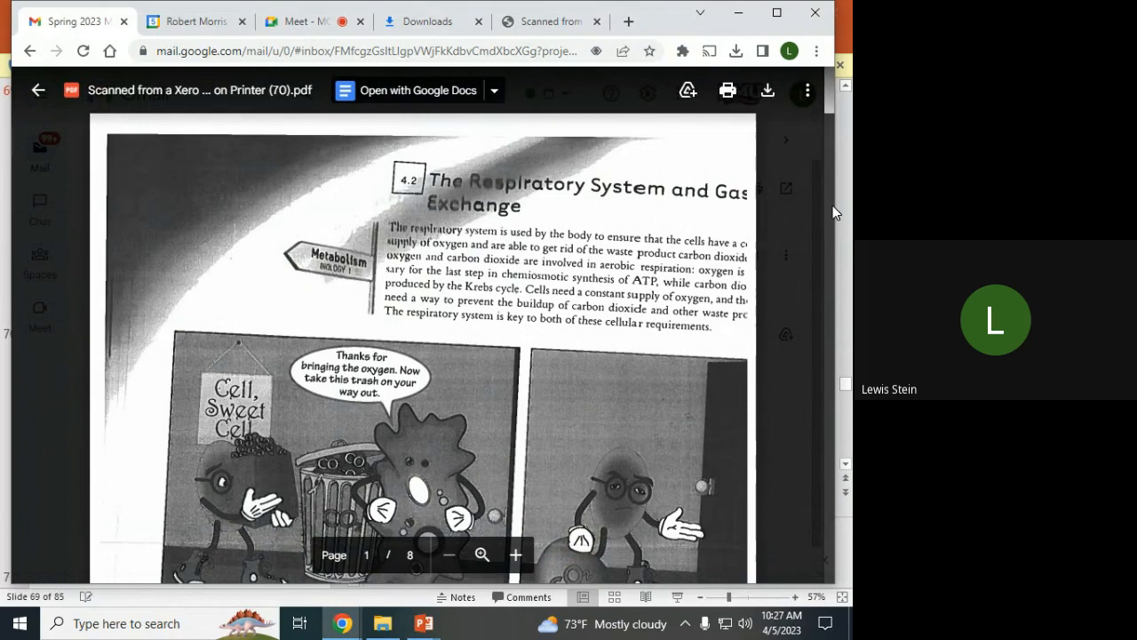
pyautogui.moveTo(812, 211)
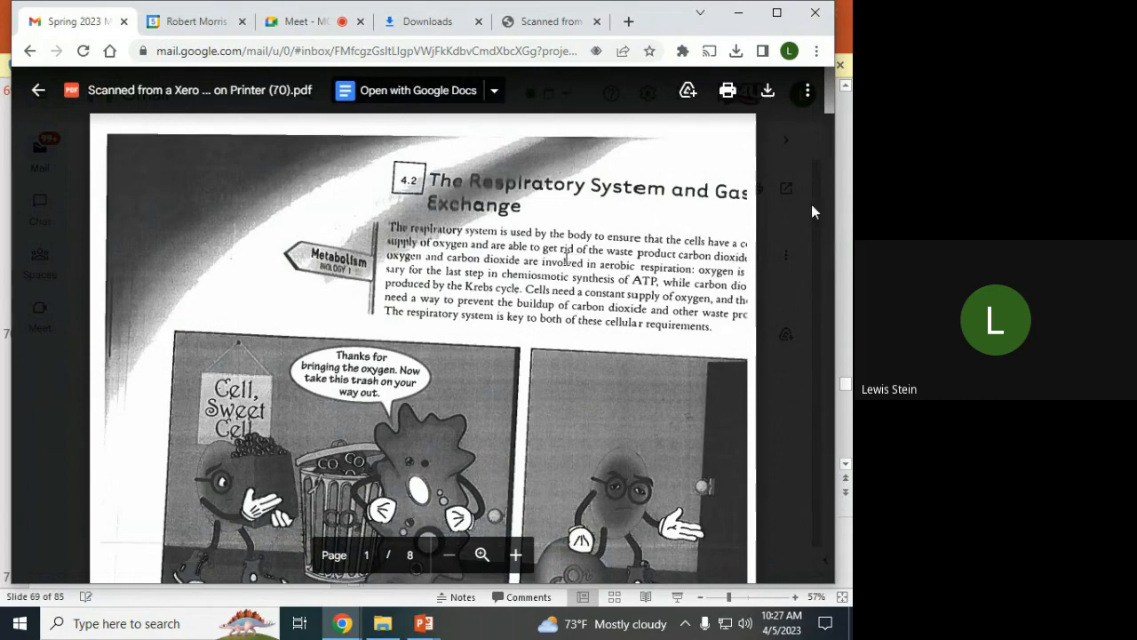
pyautogui.moveTo(836, 211)
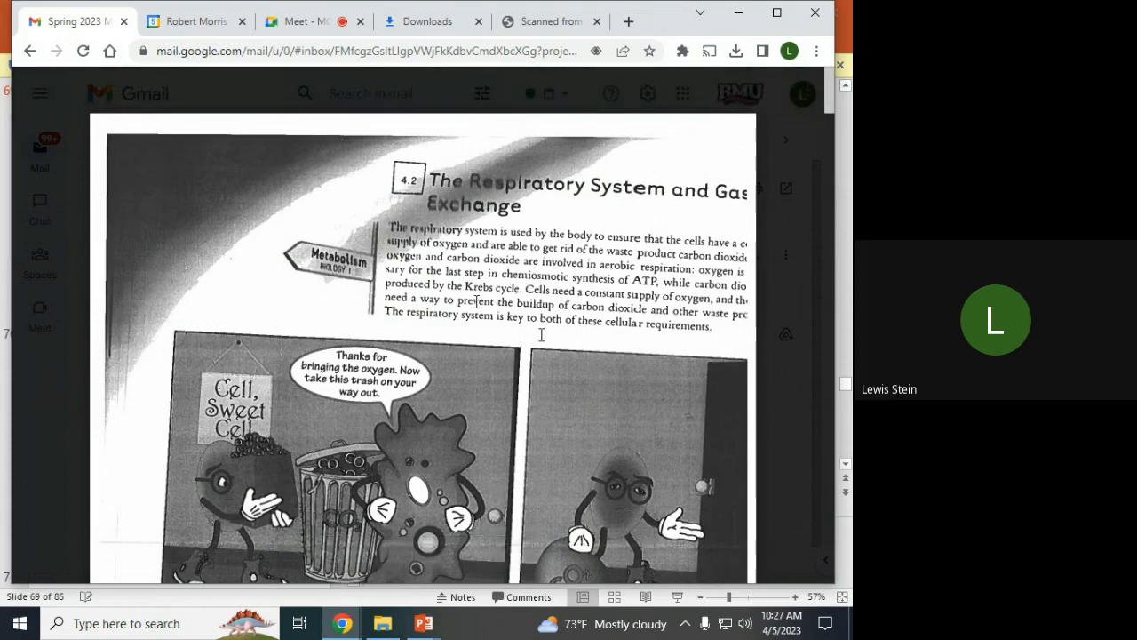
# Scroll the scanned PDF down to the Anatomy of the Respiratory System section.
pyautogui.scroll(-3)
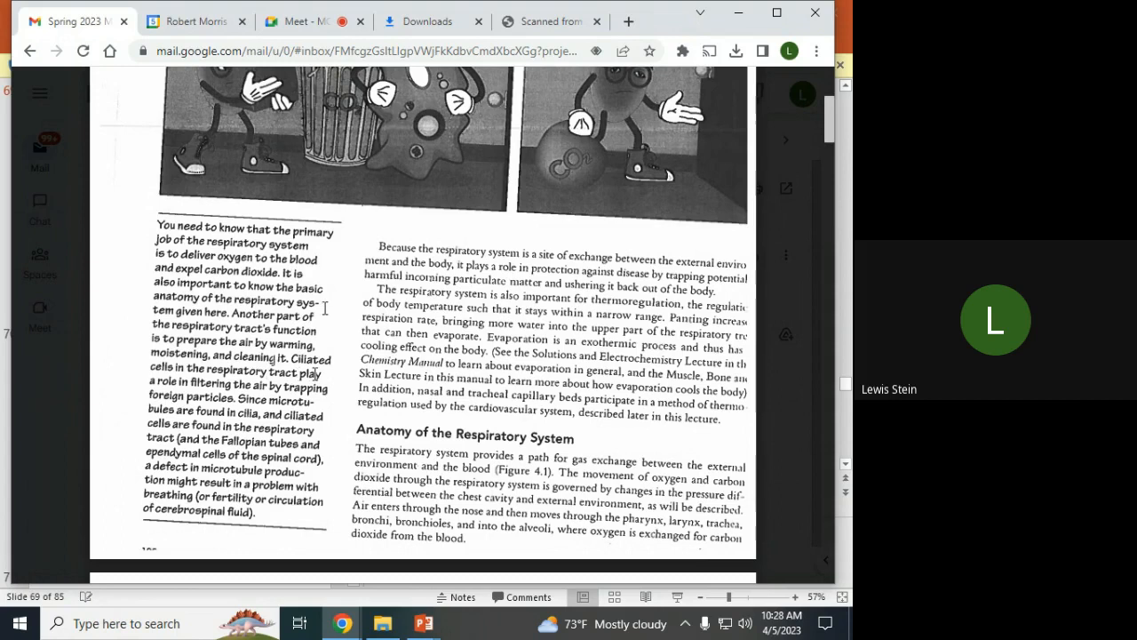
pyautogui.moveTo(835, 213)
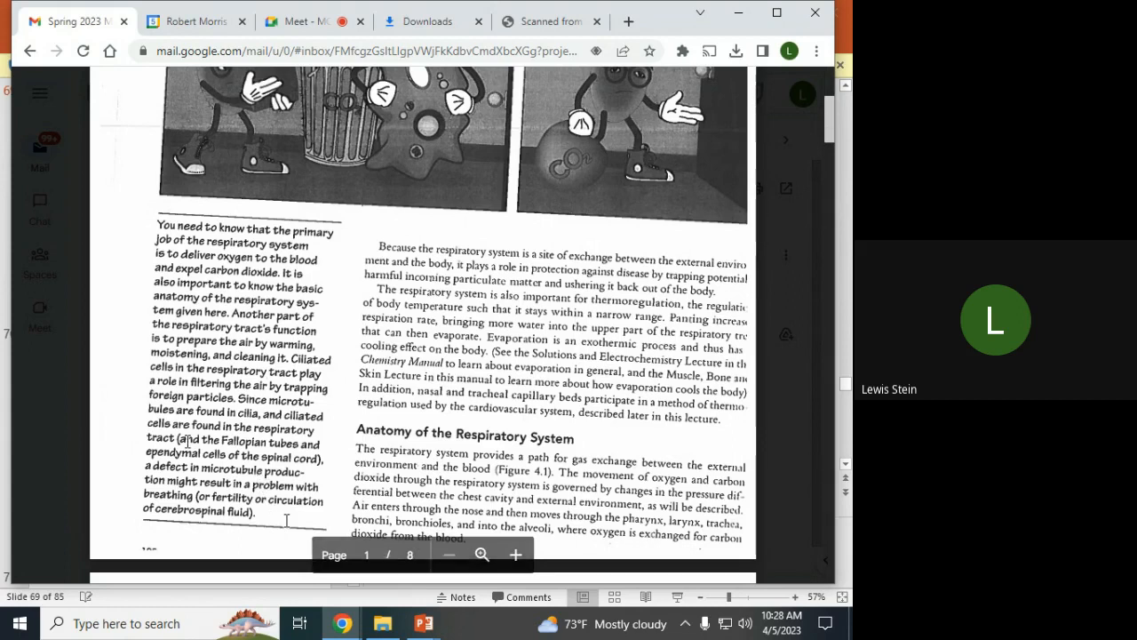
pyautogui.moveTo(836, 213)
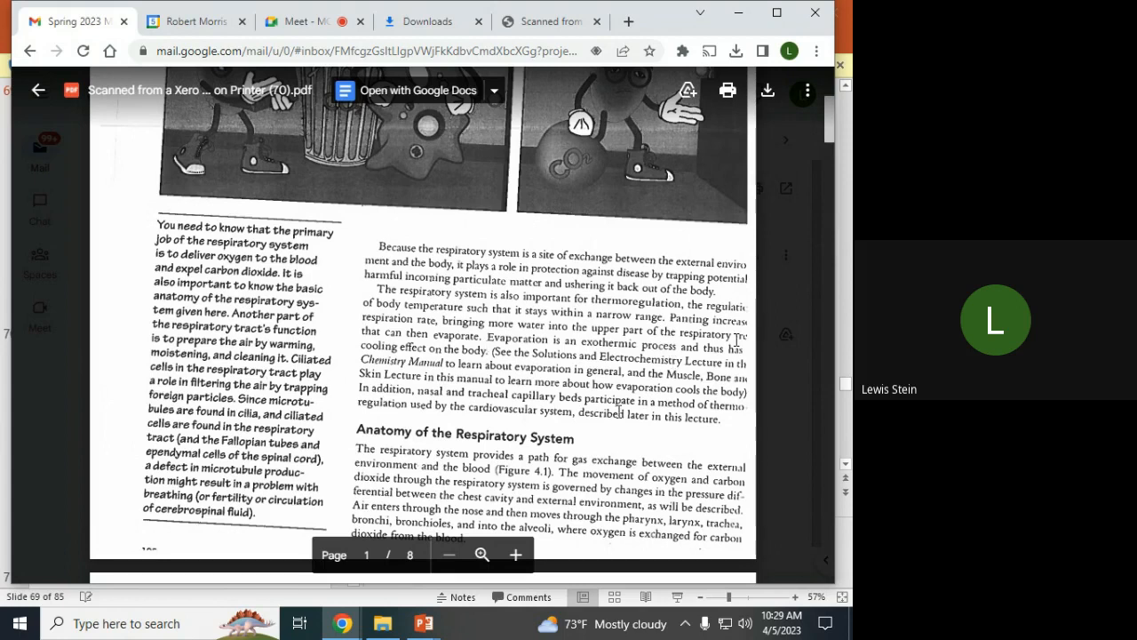
# Scroll past the anatomy section to the nasal cavity page.
pyautogui.scroll(-3)
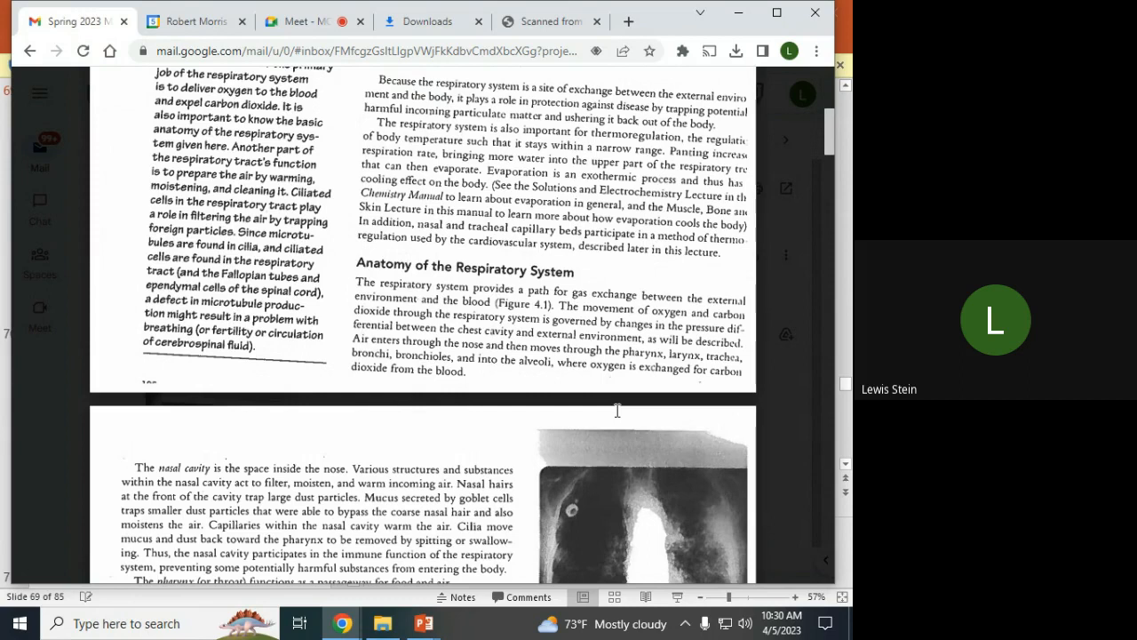
pyautogui.moveTo(833, 211)
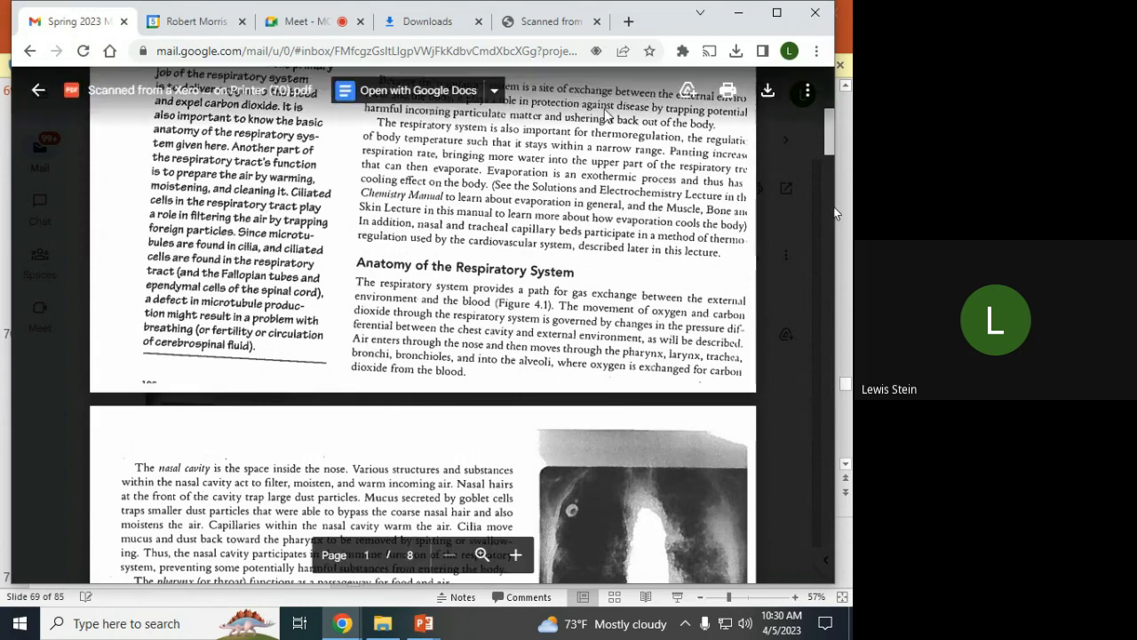
pyautogui.moveTo(791, 149)
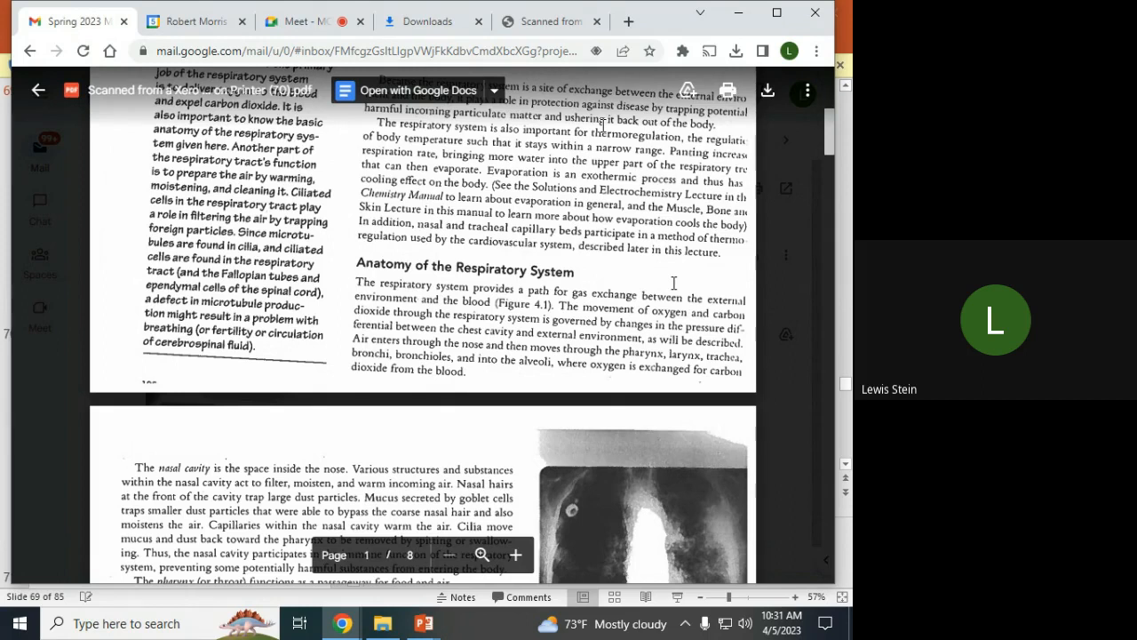
pyautogui.moveTo(836, 213)
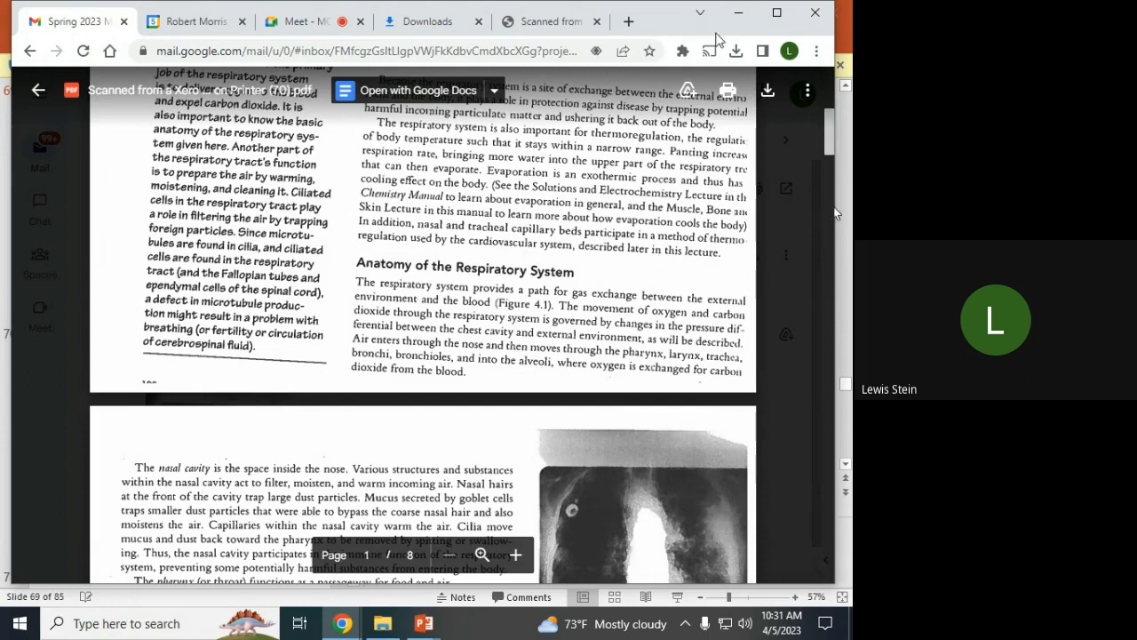
pyautogui.moveTo(671, 313)
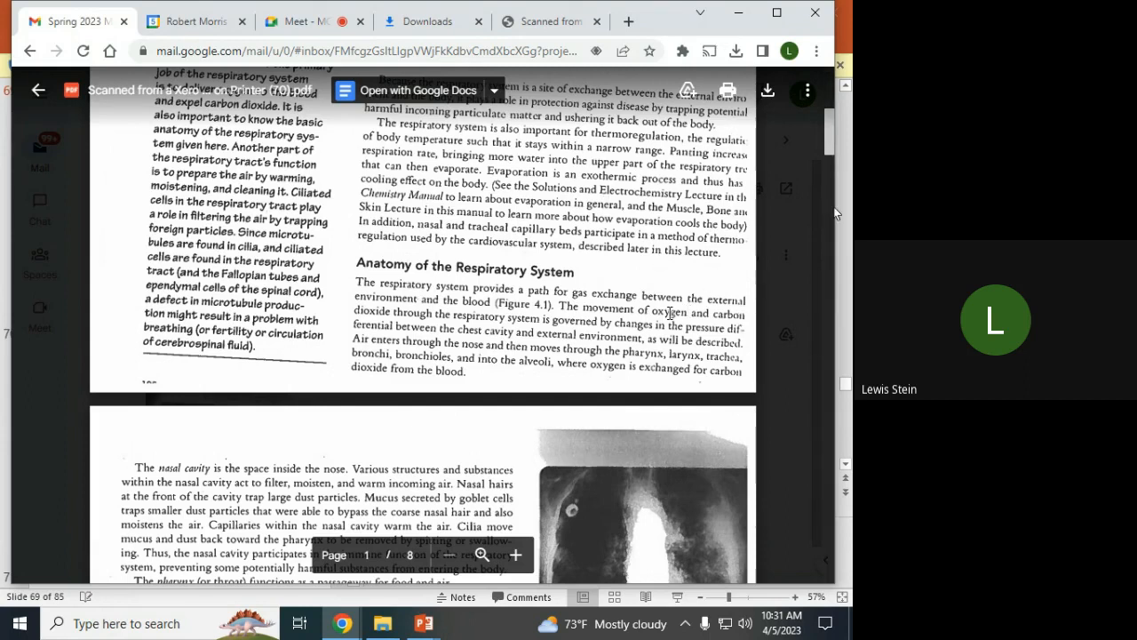
# Scroll through page 2's nasal cavity and trachea text to Figure 4.1.
pyautogui.scroll(-3)
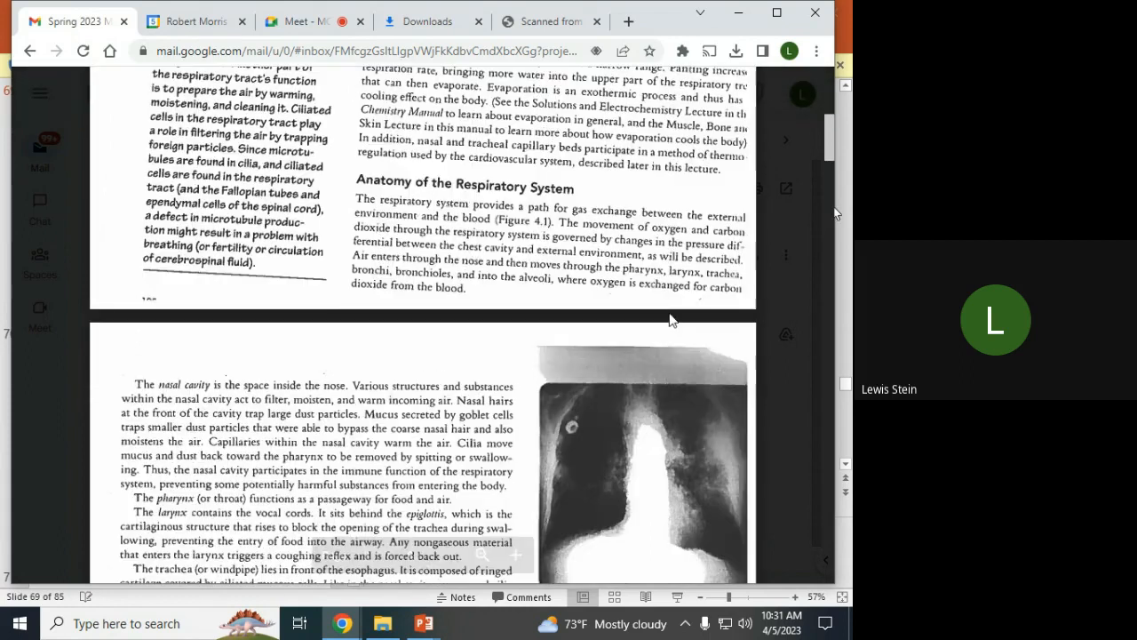
pyautogui.scroll(-3)
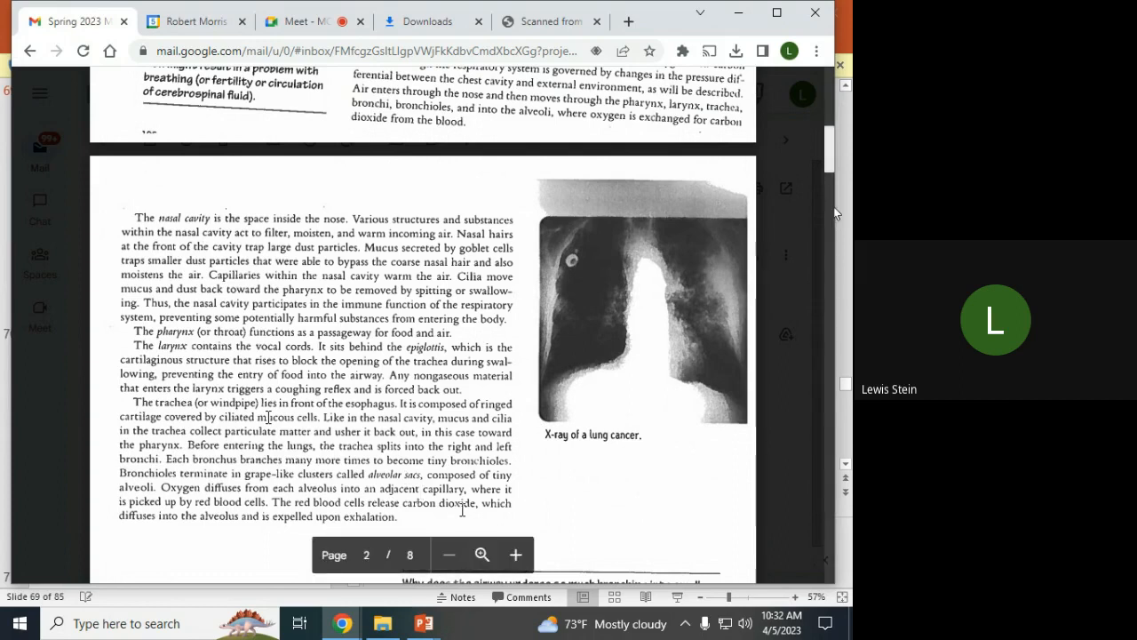
pyautogui.scroll(-3)
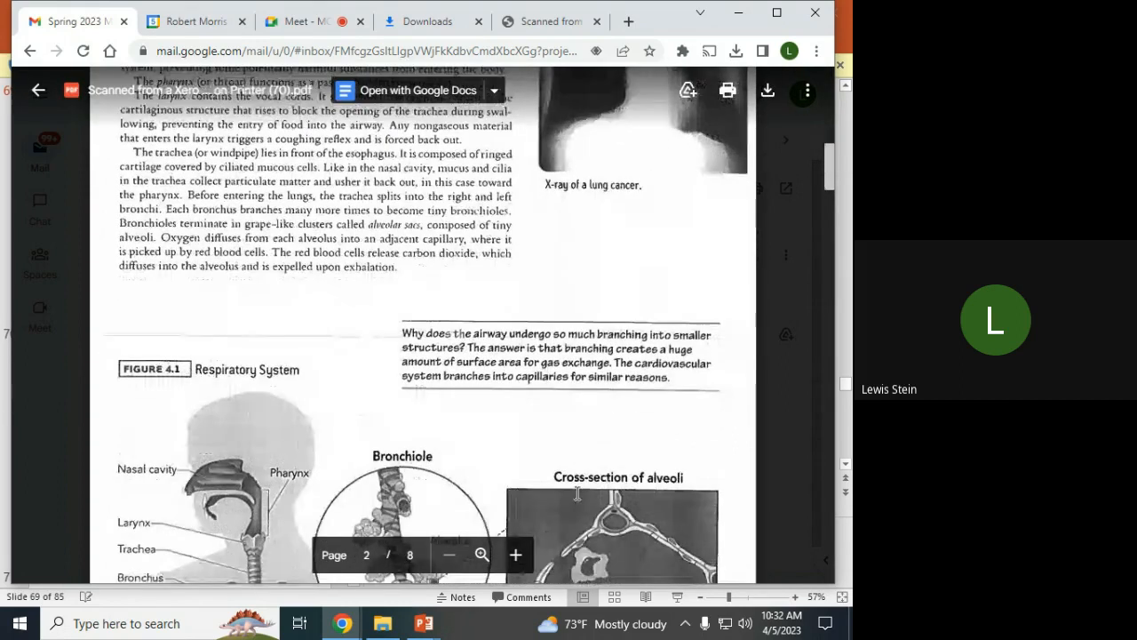
# Scroll past Figure 4.1 to page 3's Mechanics of Respiration section.
pyautogui.scroll(-3)
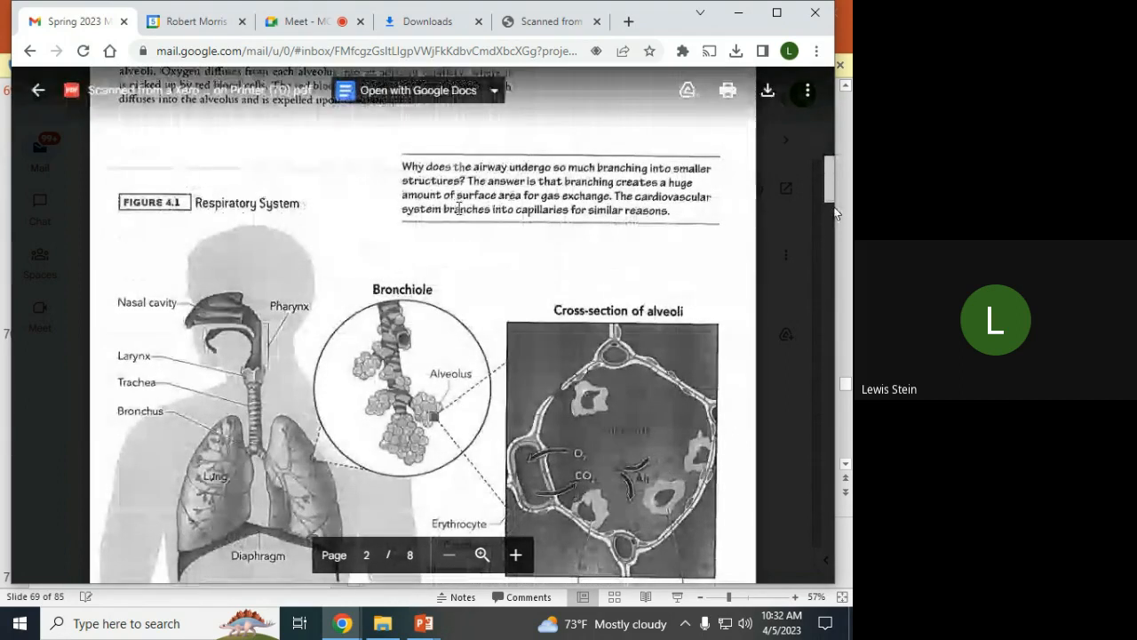
pyautogui.scroll(-3)
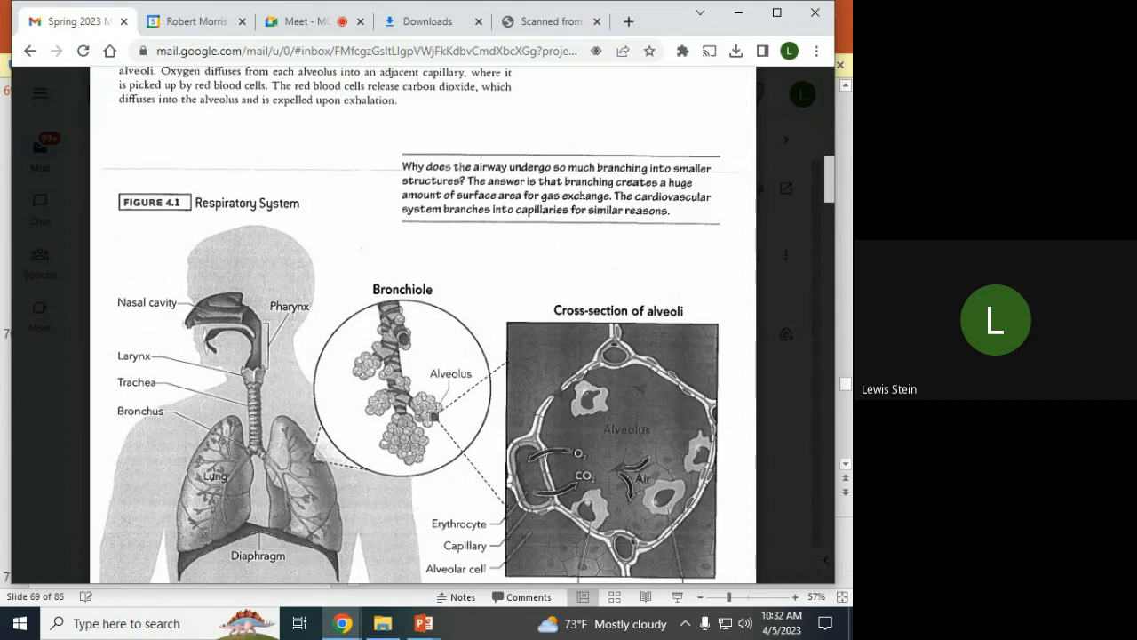
pyautogui.scroll(-3)
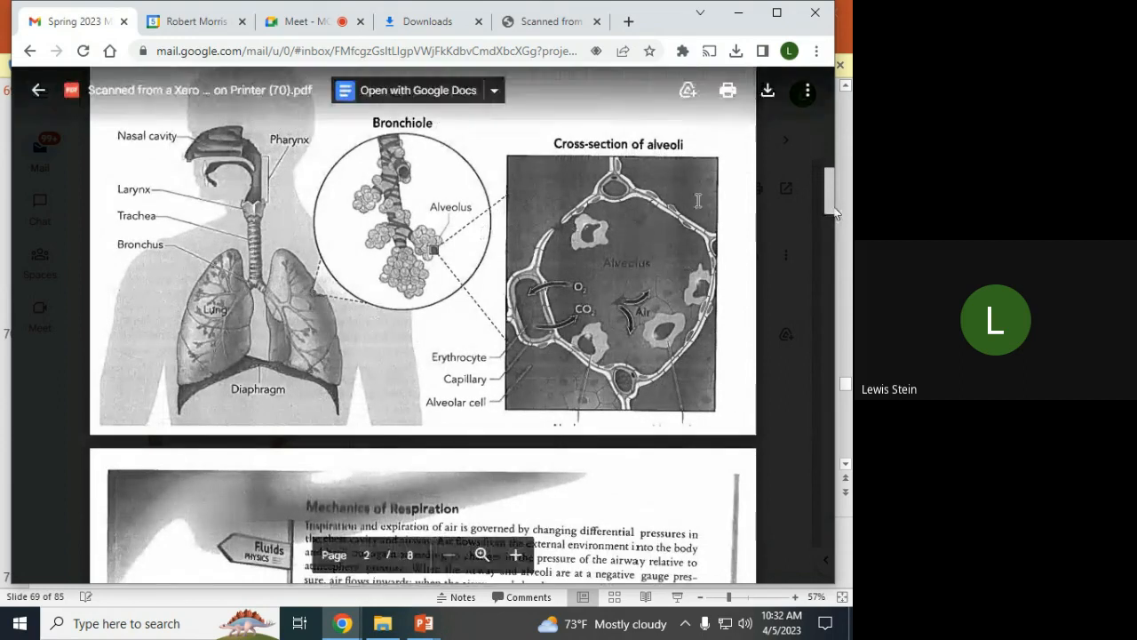
pyautogui.moveTo(671, 327)
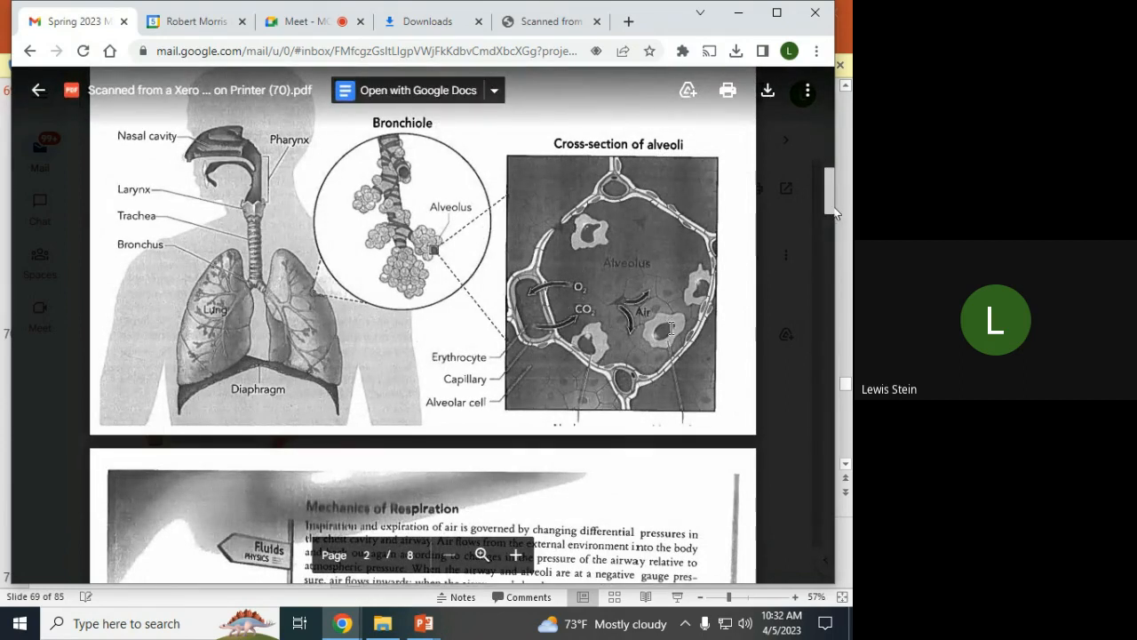
pyautogui.scroll(-3)
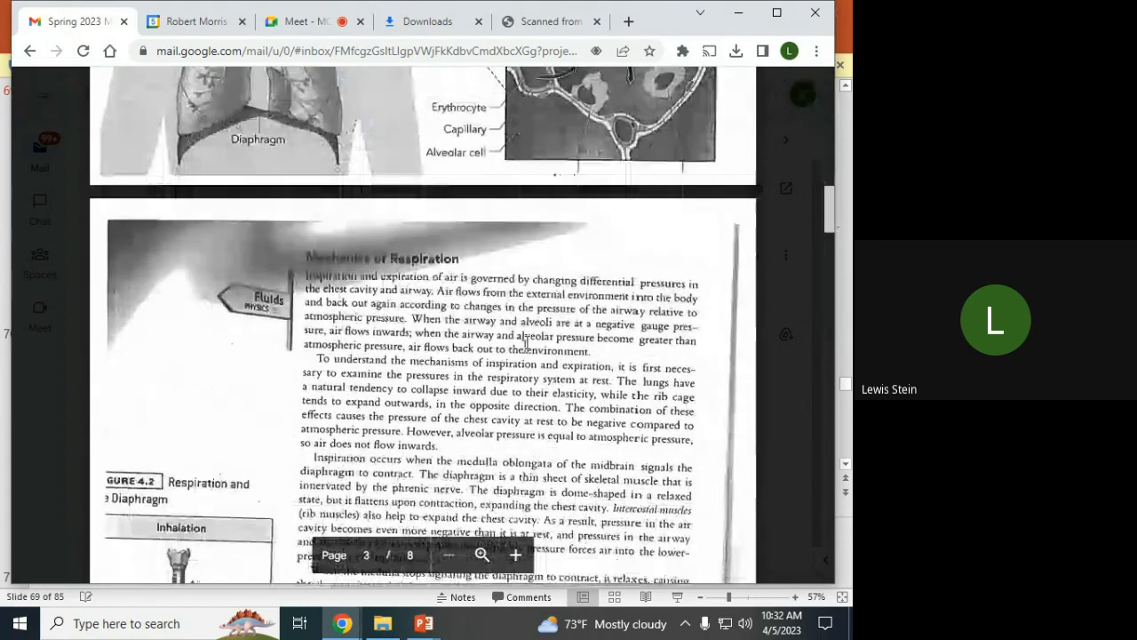
pyautogui.scroll(-3)
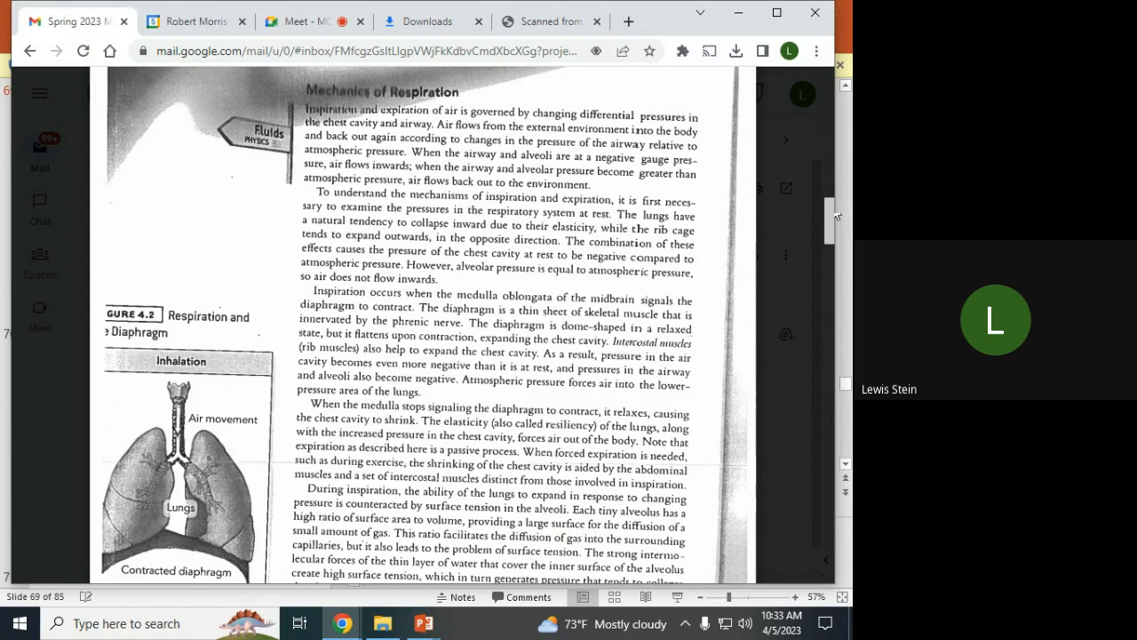
pyautogui.moveTo(469, 271)
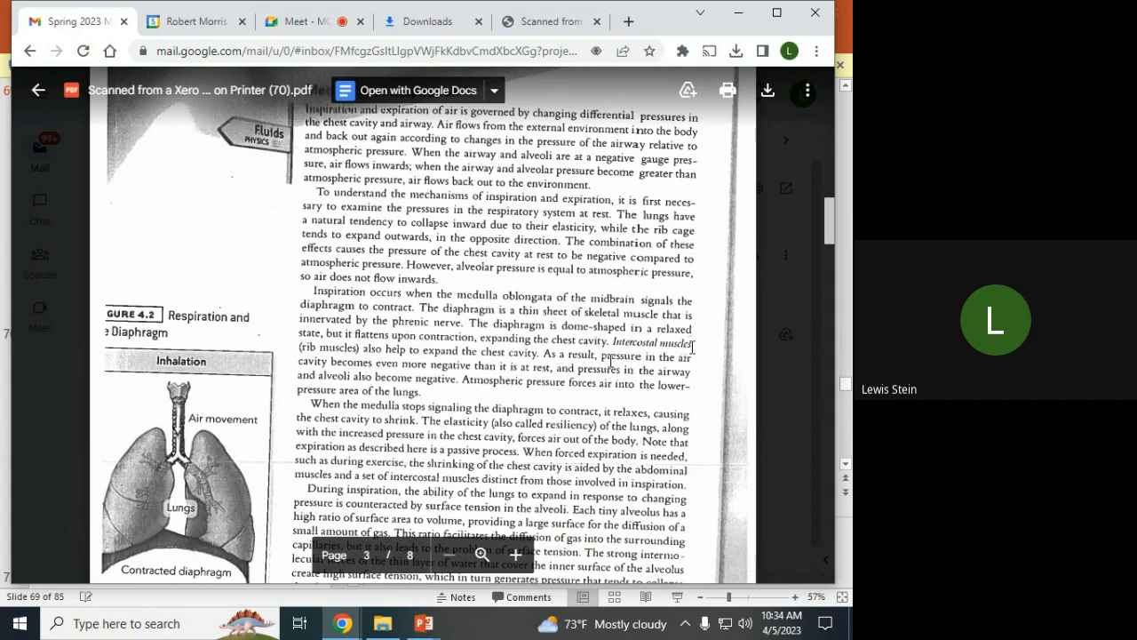
pyautogui.scroll(-3)
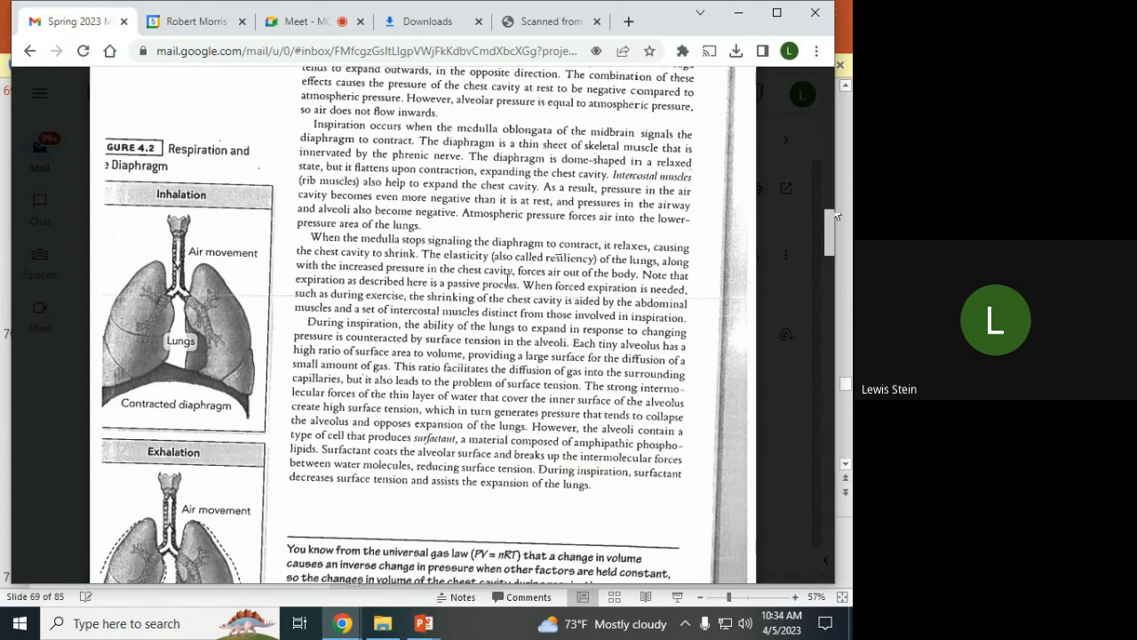
pyautogui.moveTo(449, 296)
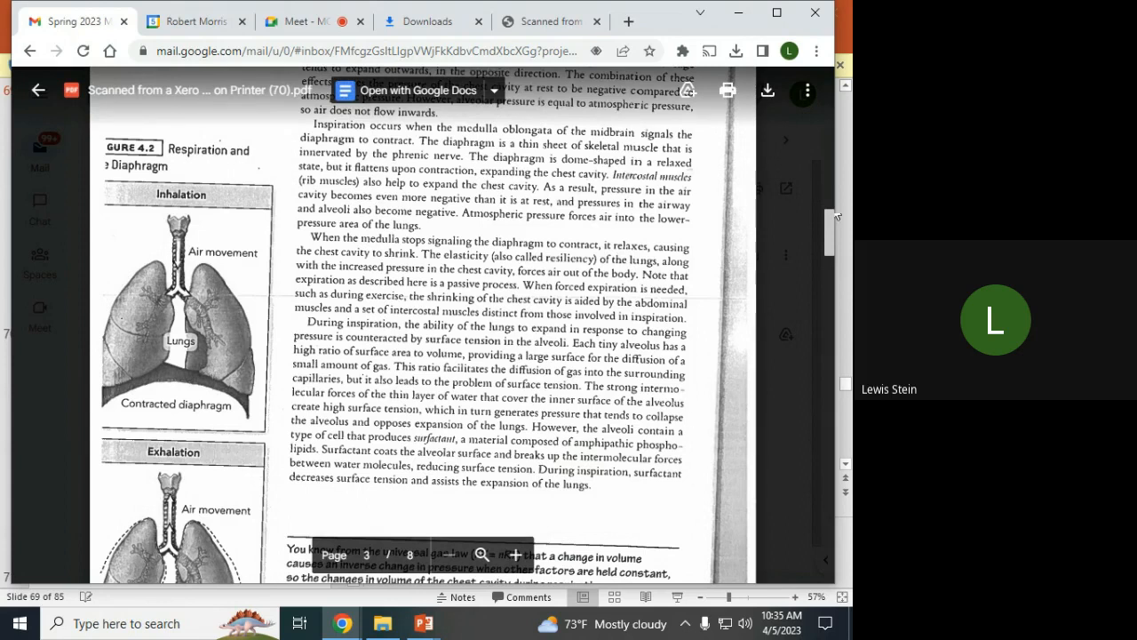
pyautogui.moveTo(697, 419)
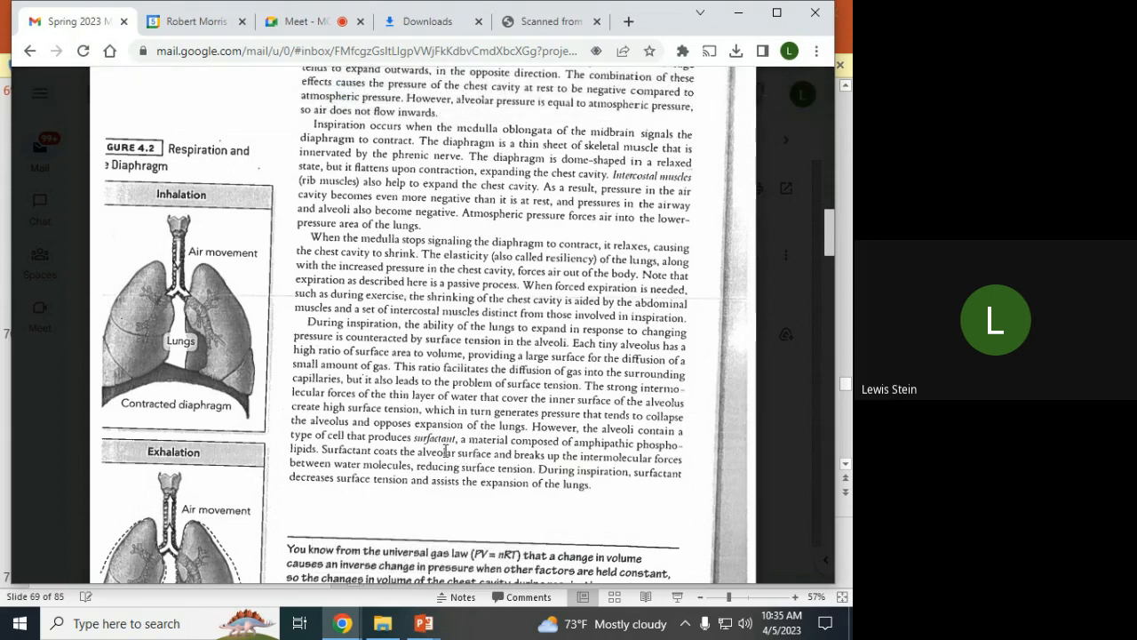
# Scroll down to the boxed universal gas law note below the surfactant paragraph.
pyautogui.scroll(-3)
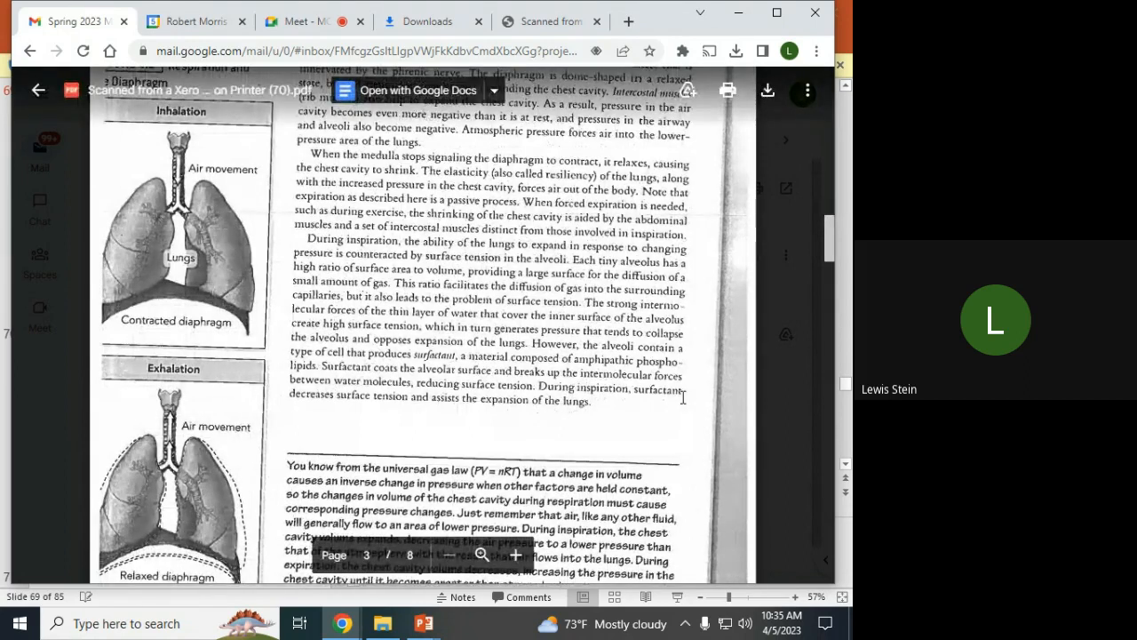
# Scroll to page 4's pressure graph and The Chemistry of Gas Exchange section.
pyautogui.scroll(-3)
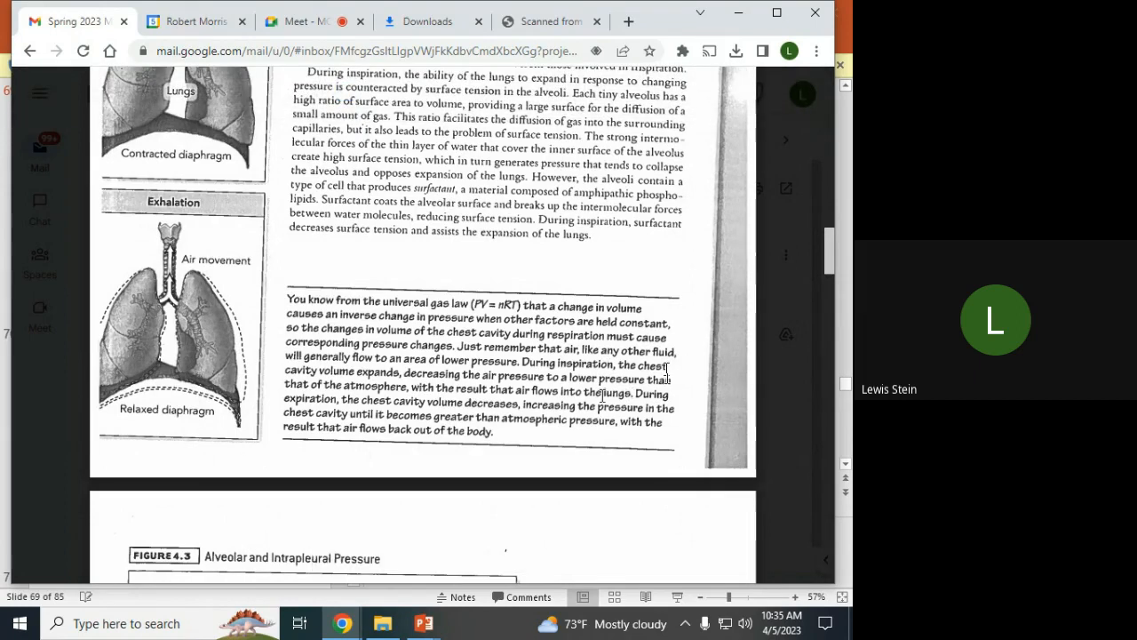
pyautogui.scroll(-3)
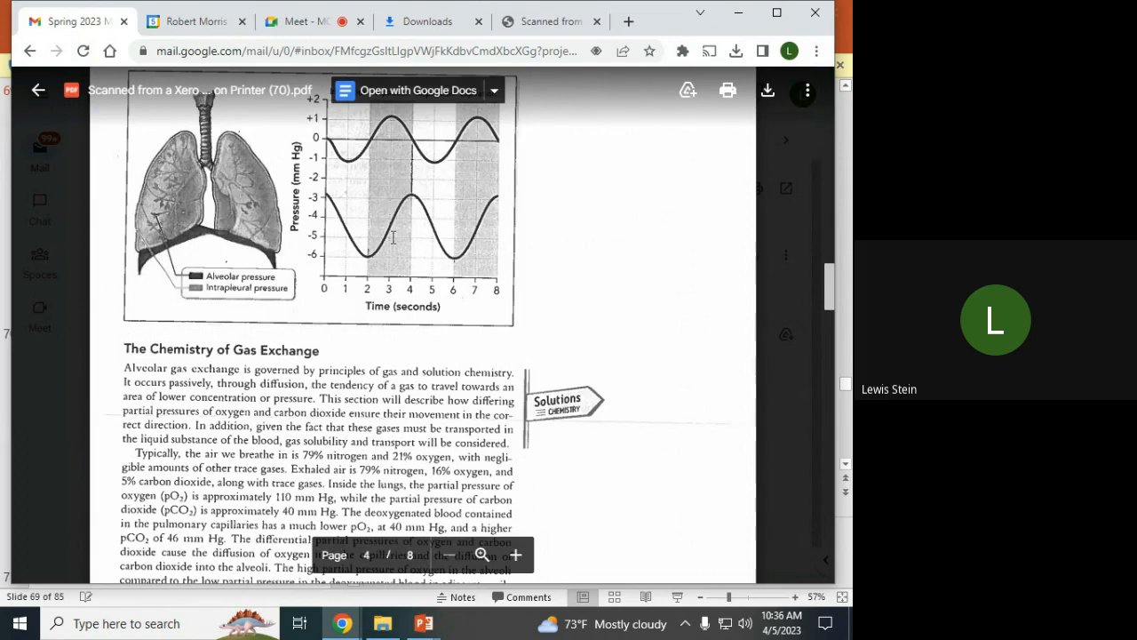
# Scroll further to the partial pressures of oxygen and carbon dioxide text.
pyautogui.scroll(-3)
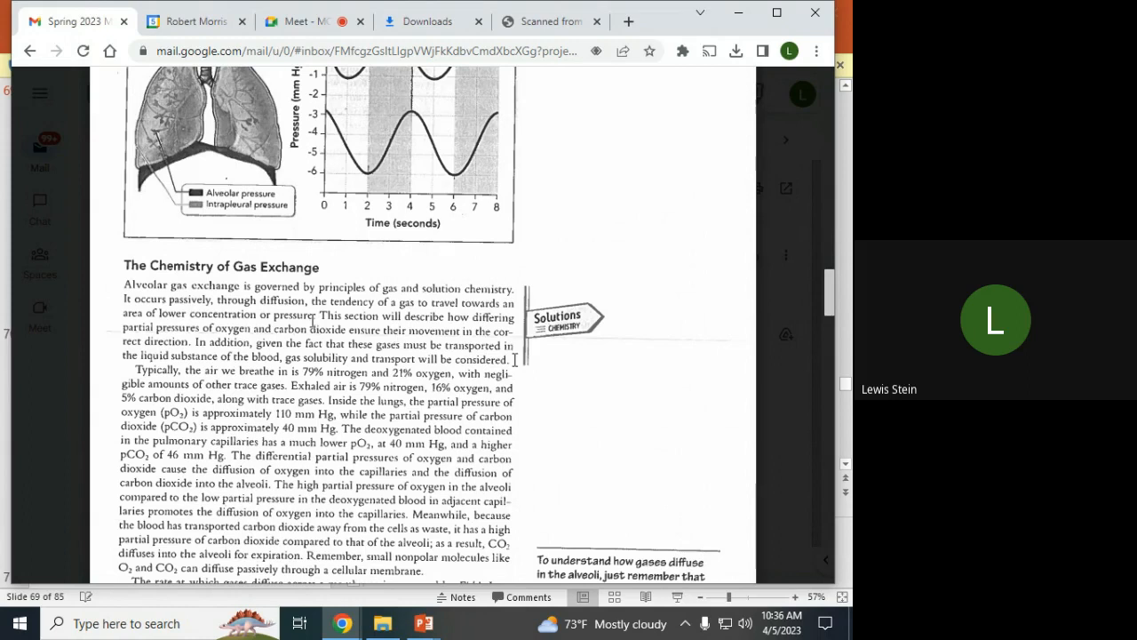
# Scroll slightly down page 4 to the Fick's Law diffusion paragraph.
pyautogui.scroll(-3)
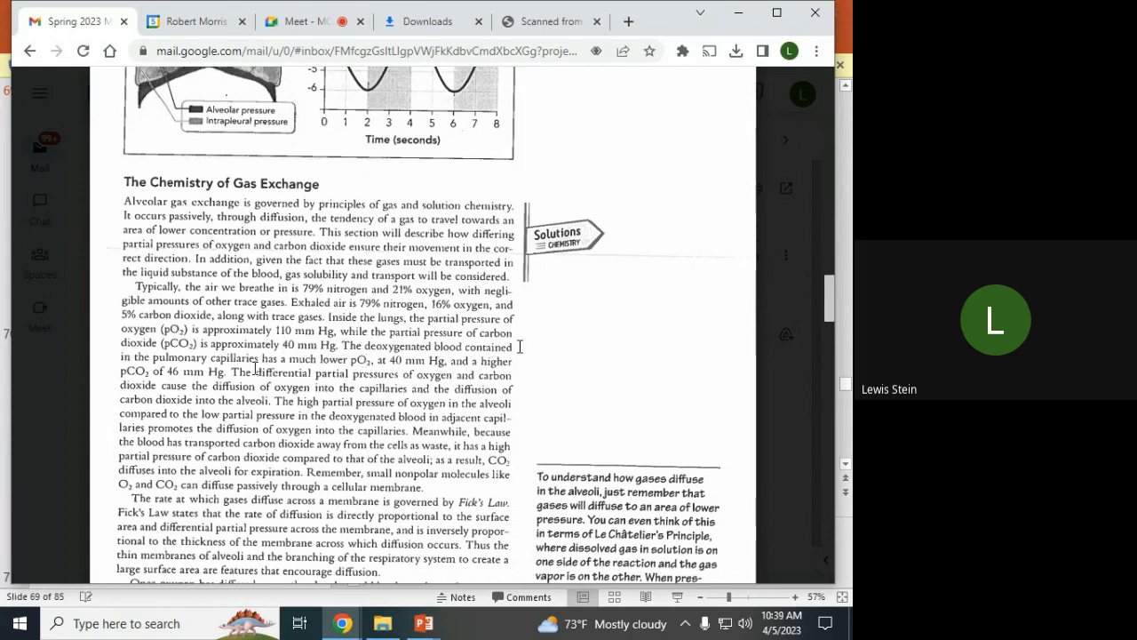
pyautogui.moveTo(418, 363)
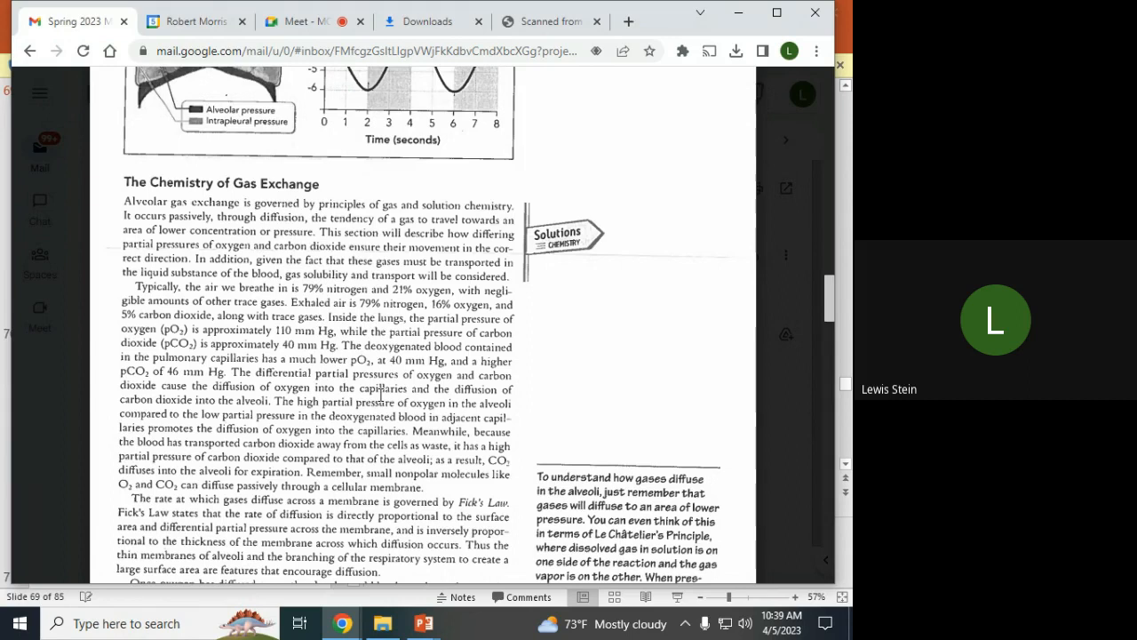
pyautogui.moveTo(233, 428)
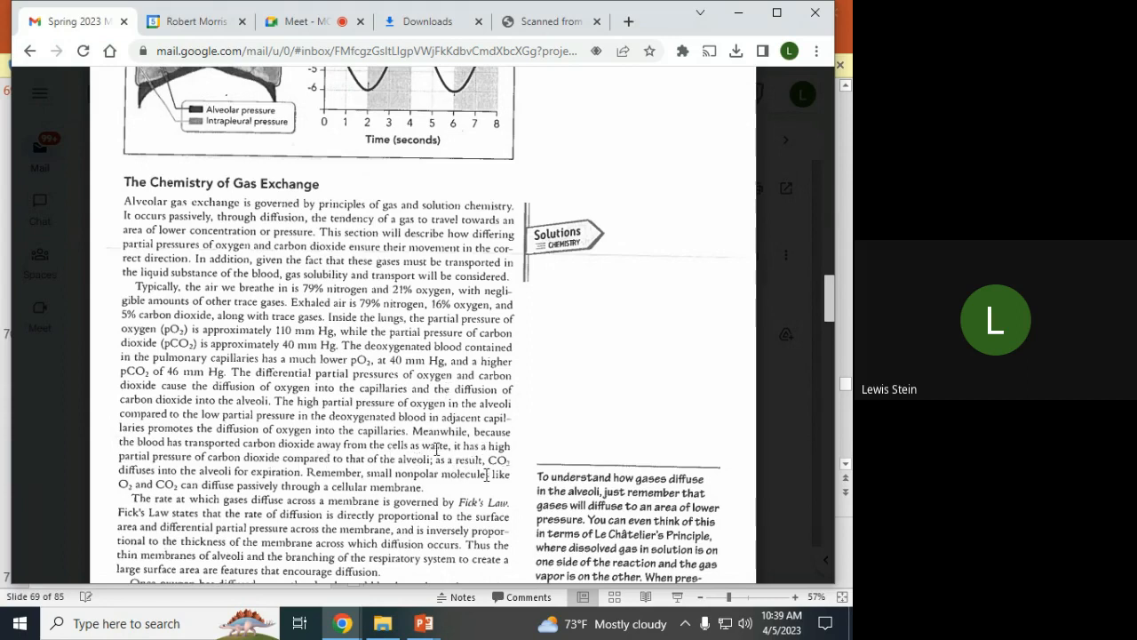
# Scroll down page 4 to the Fick's Law and Henry's Law paragraphs at the page bottom.
pyautogui.scroll(-3)
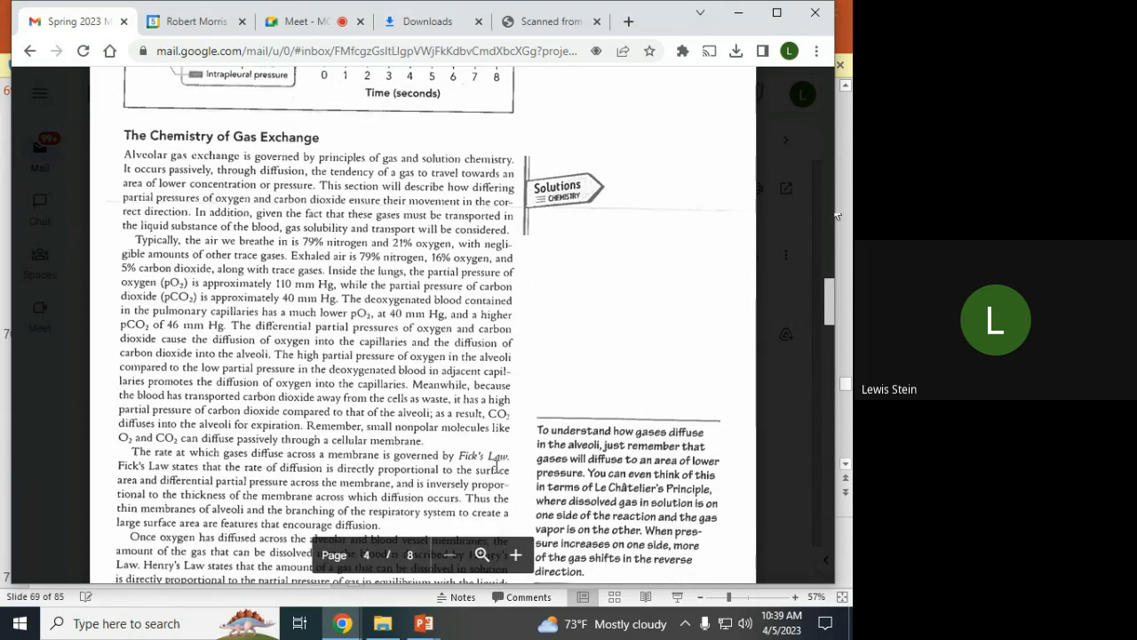
pyautogui.scroll(-3)
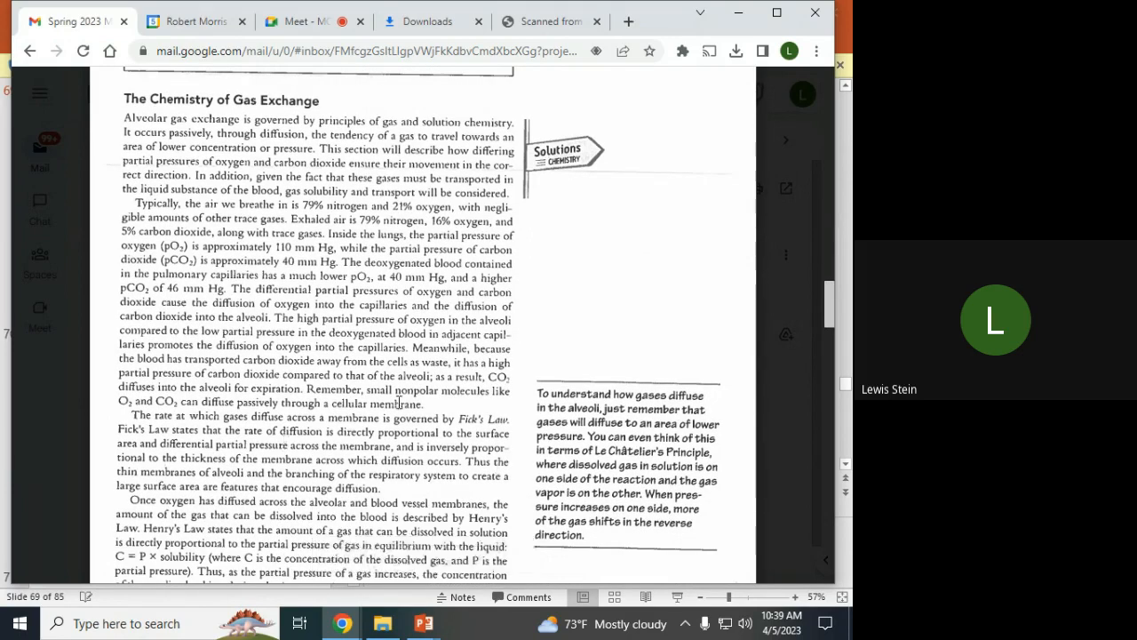
pyautogui.scroll(-3)
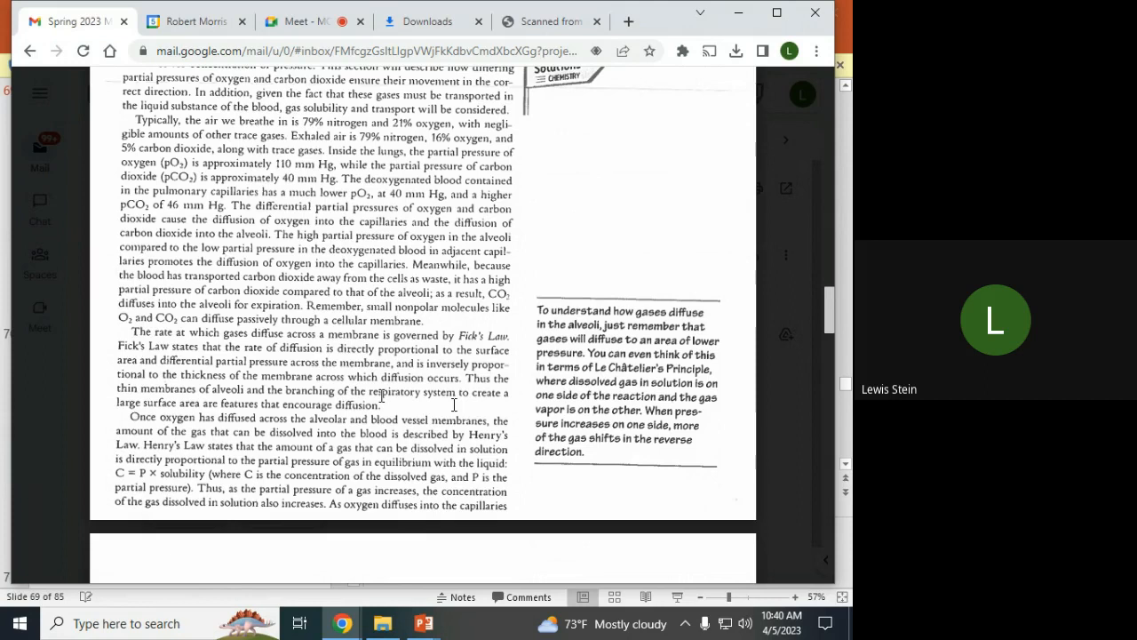
# Scroll past the page break onto page 5, where hemoglobin oxygen transport begins.
pyautogui.scroll(-3)
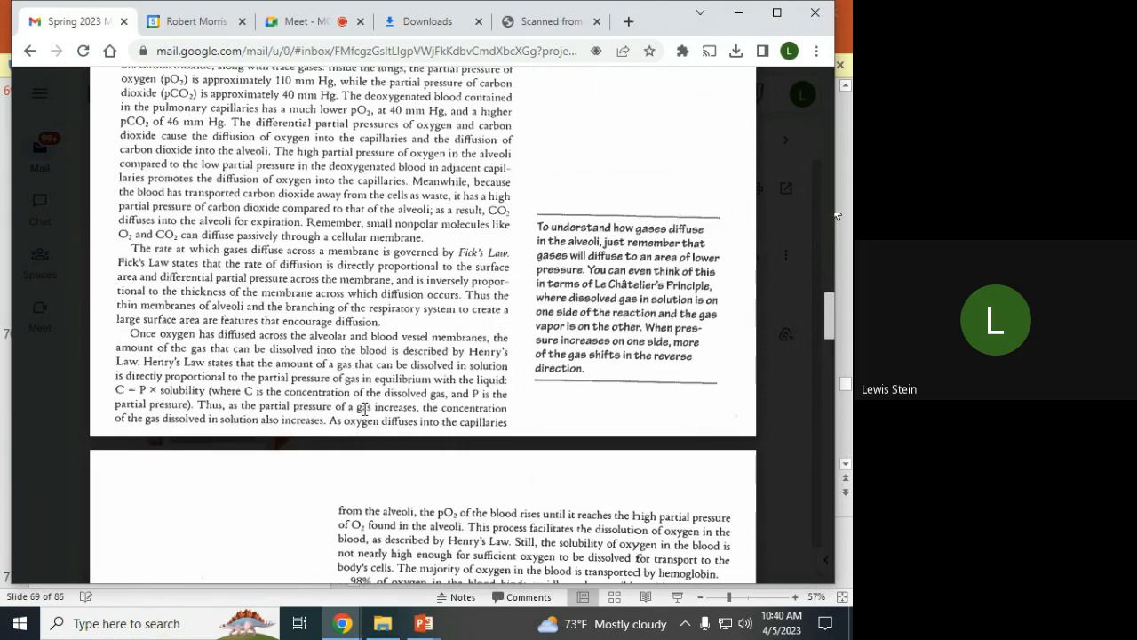
pyautogui.moveTo(521, 314)
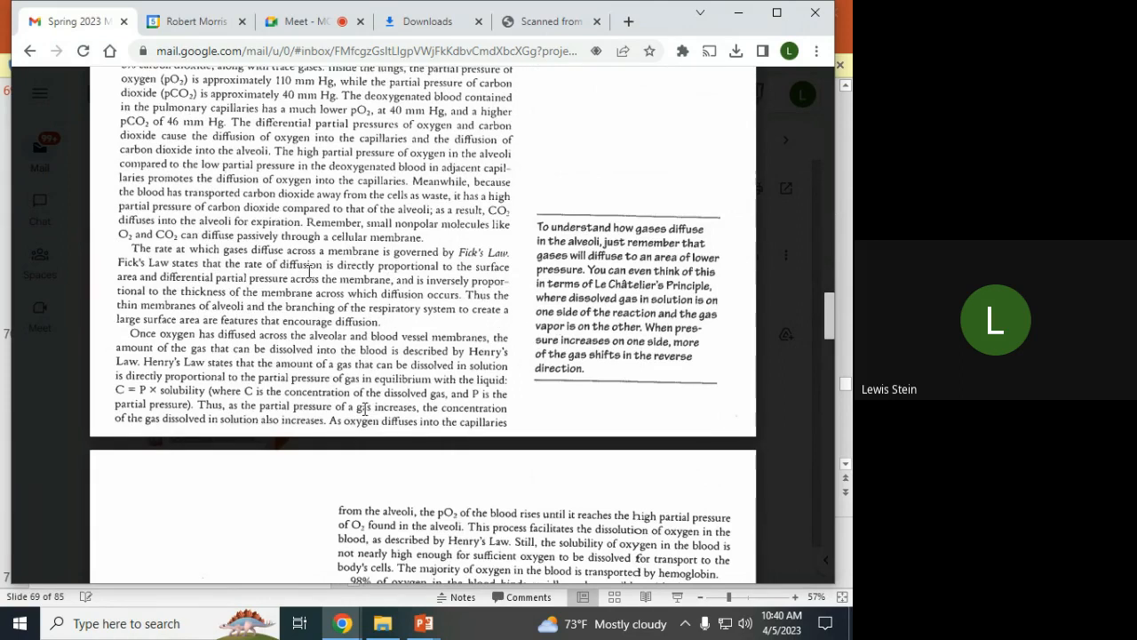
pyautogui.moveTo(429, 308)
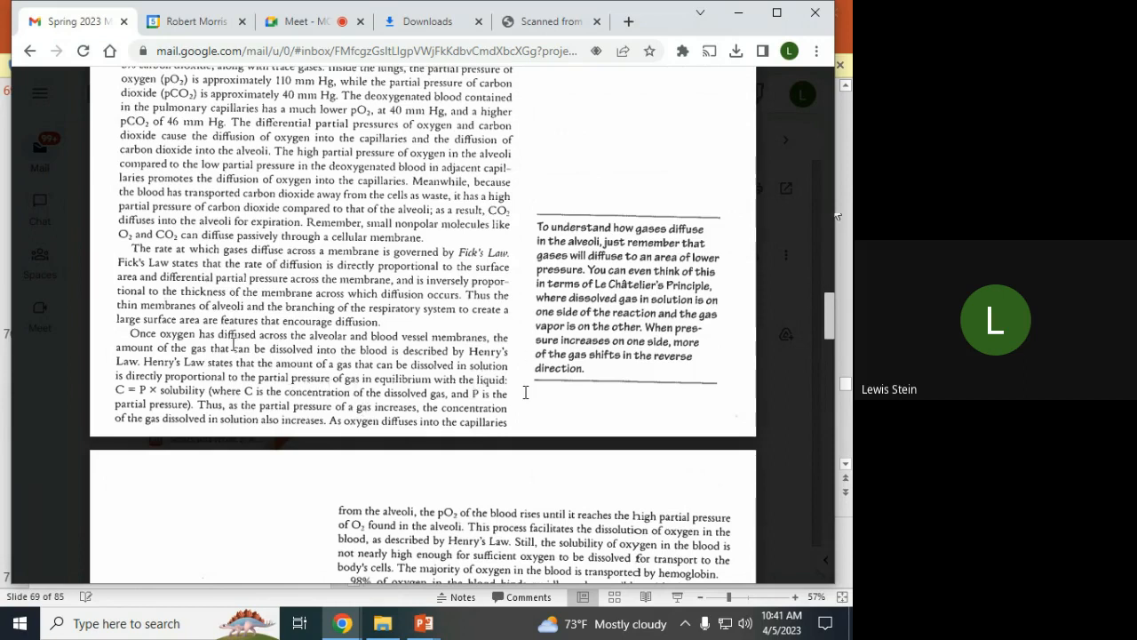
pyautogui.moveTo(492, 401)
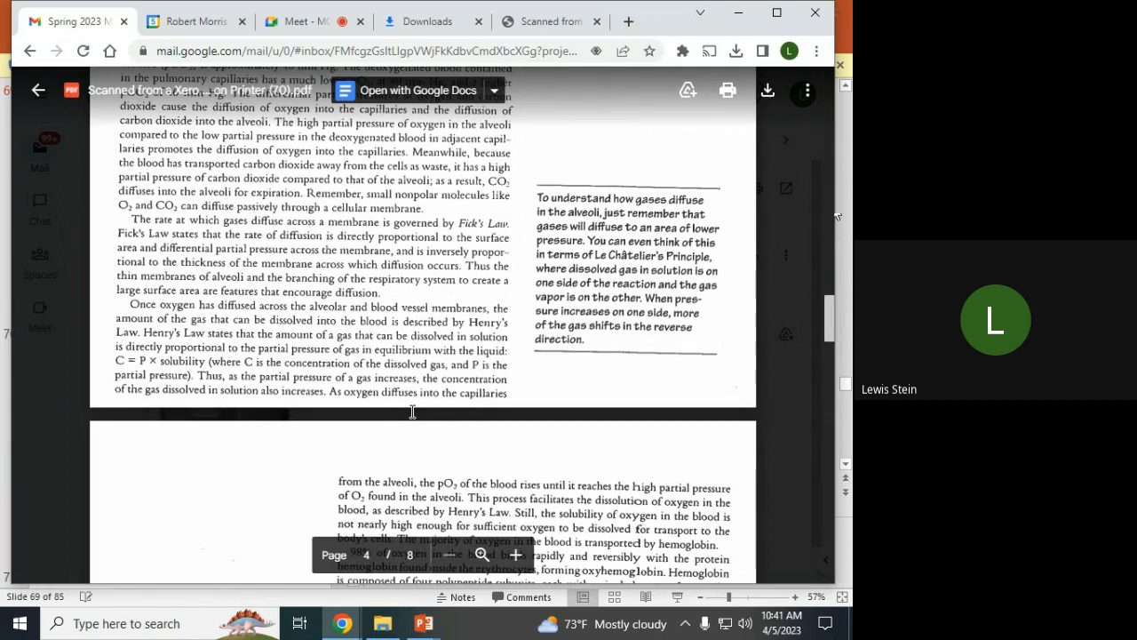
# Scroll down page 5 to the hemoglobin cooperativity paragraphs.
pyautogui.scroll(-3)
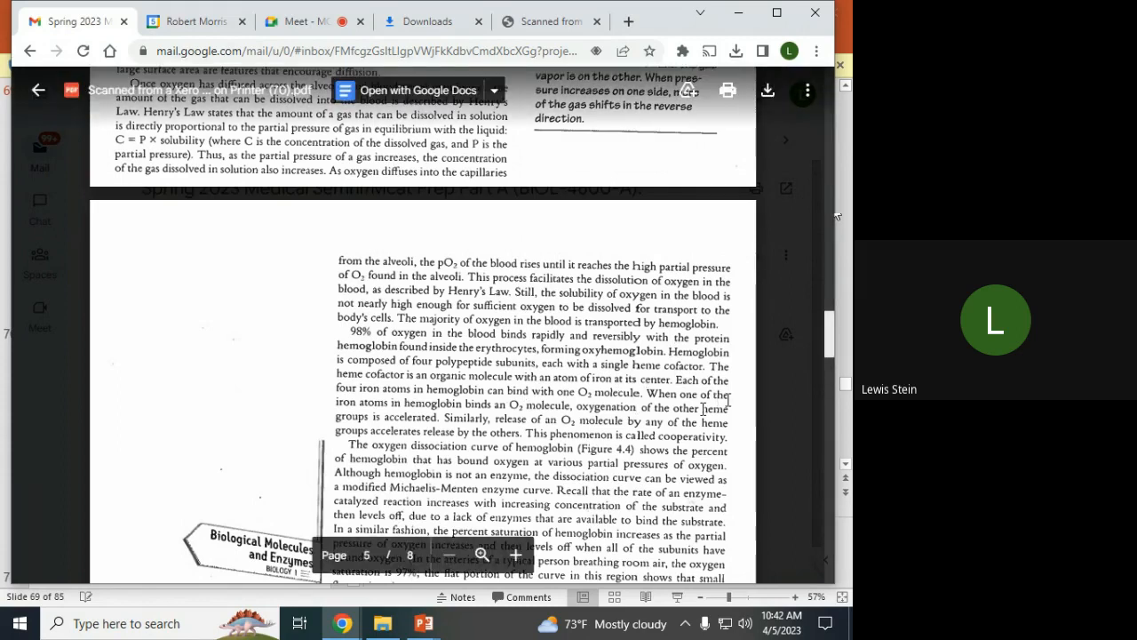
# Scroll through the sigmoidal dissociation curve explanation to the environmental effects on hemoglobin affinity.
pyautogui.scroll(-3)
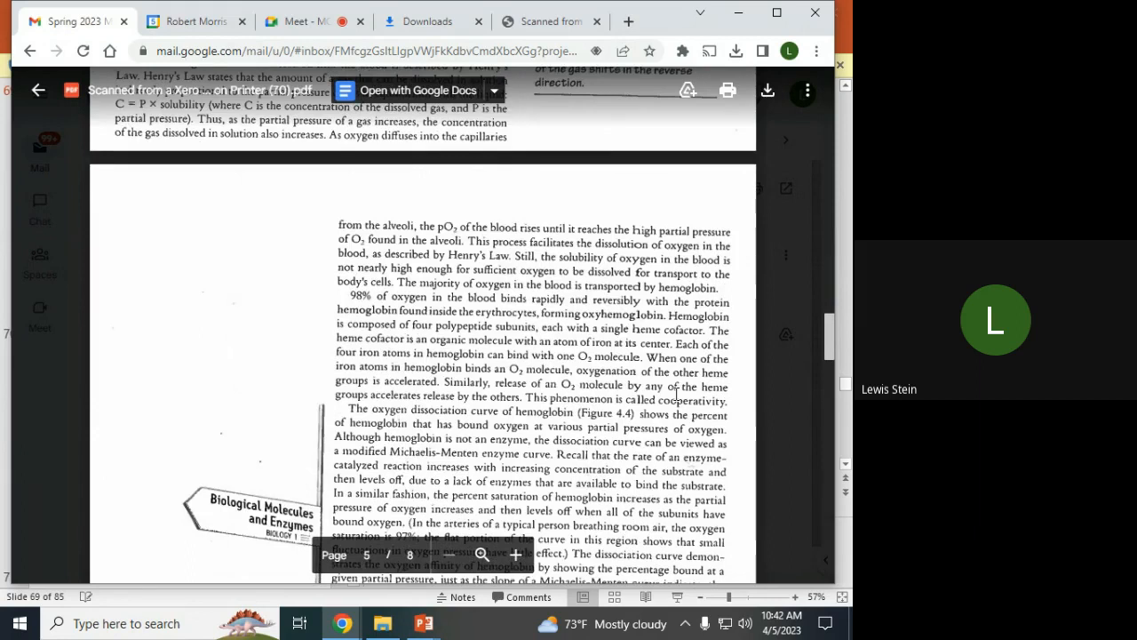
pyautogui.scroll(-3)
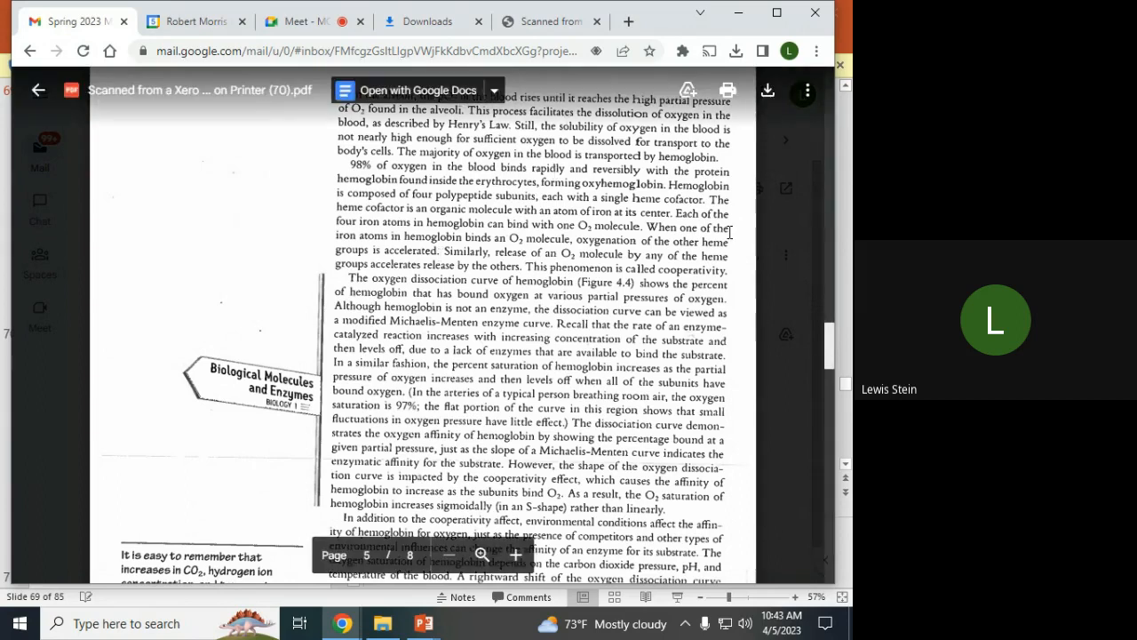
pyautogui.moveTo(747, 293)
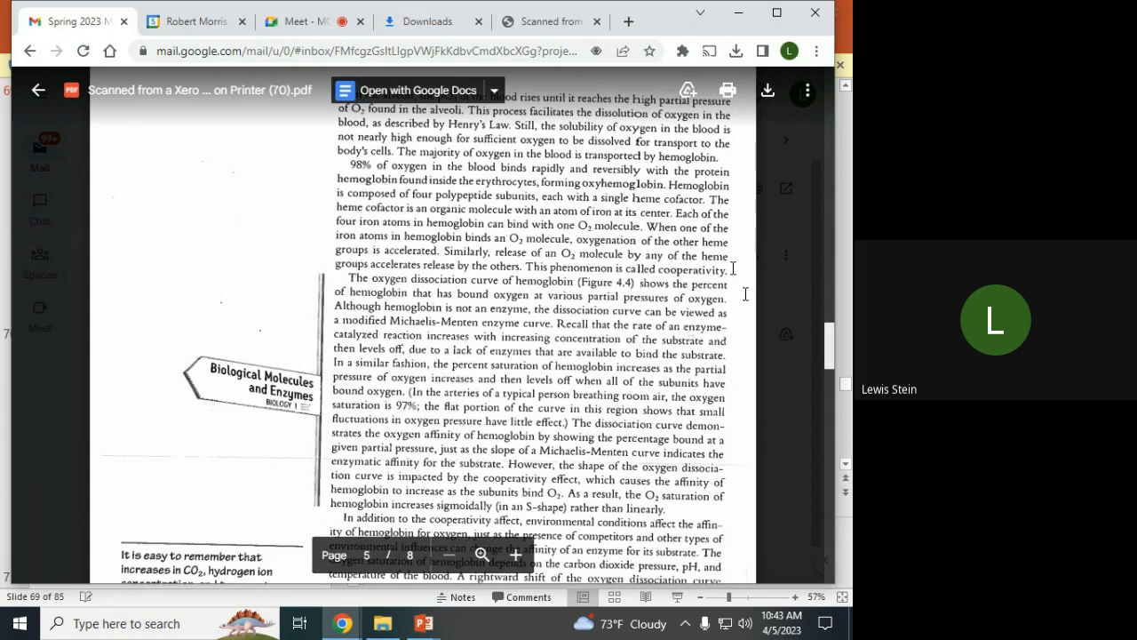
# Scroll down page 5 to the rightward curve shift, Bohr shift and 2,3-DPG paragraphs.
pyautogui.scroll(-3)
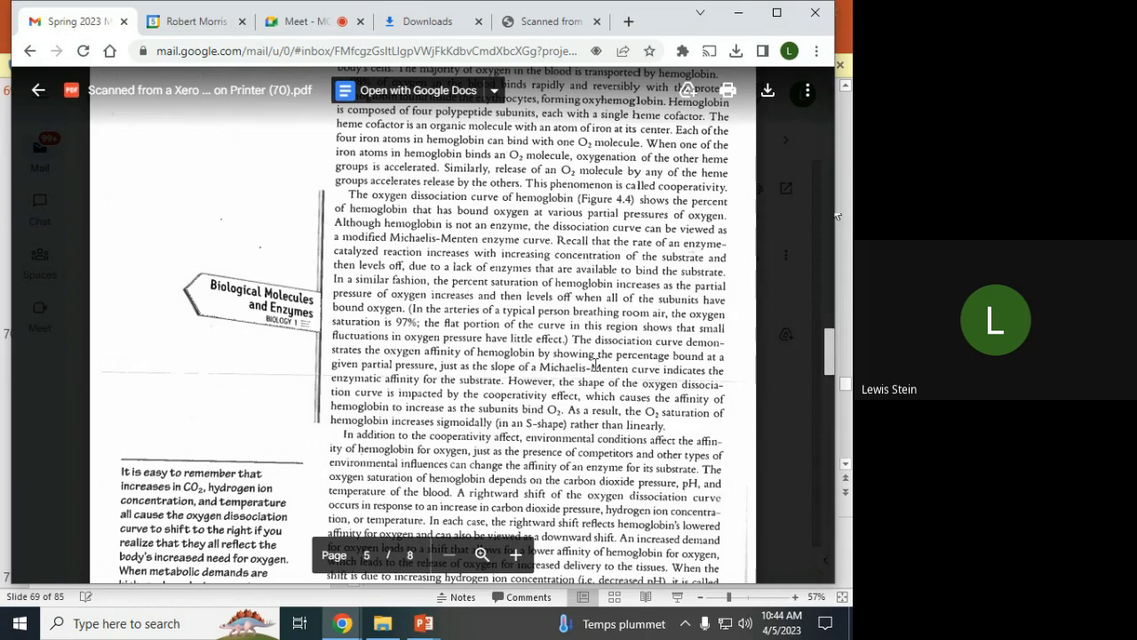
pyautogui.moveTo(747, 359)
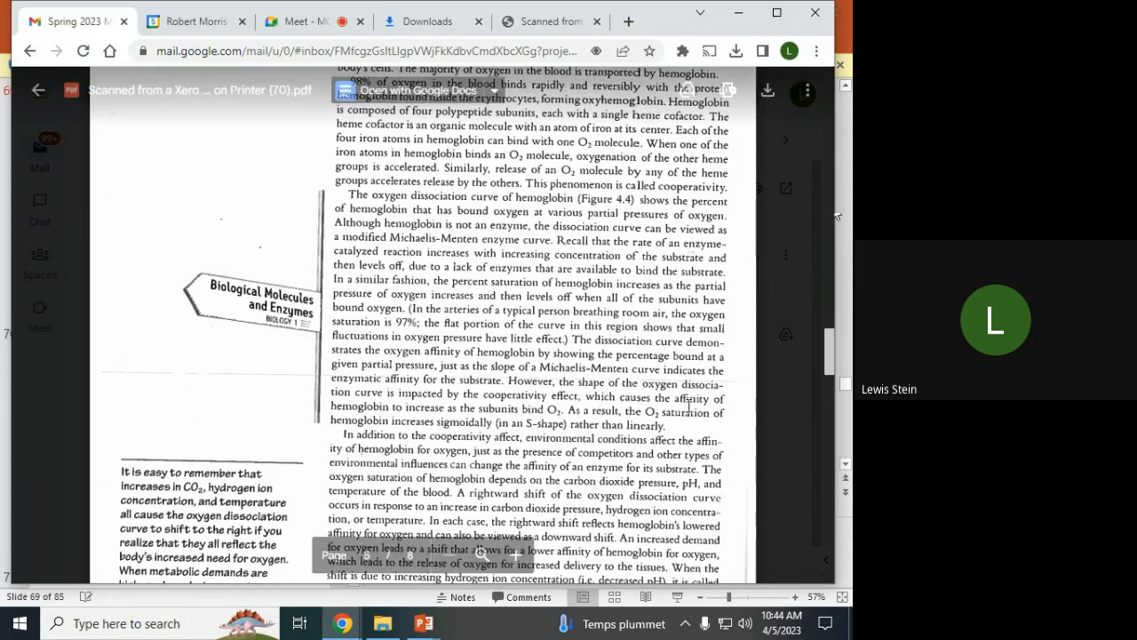
pyautogui.scroll(-3)
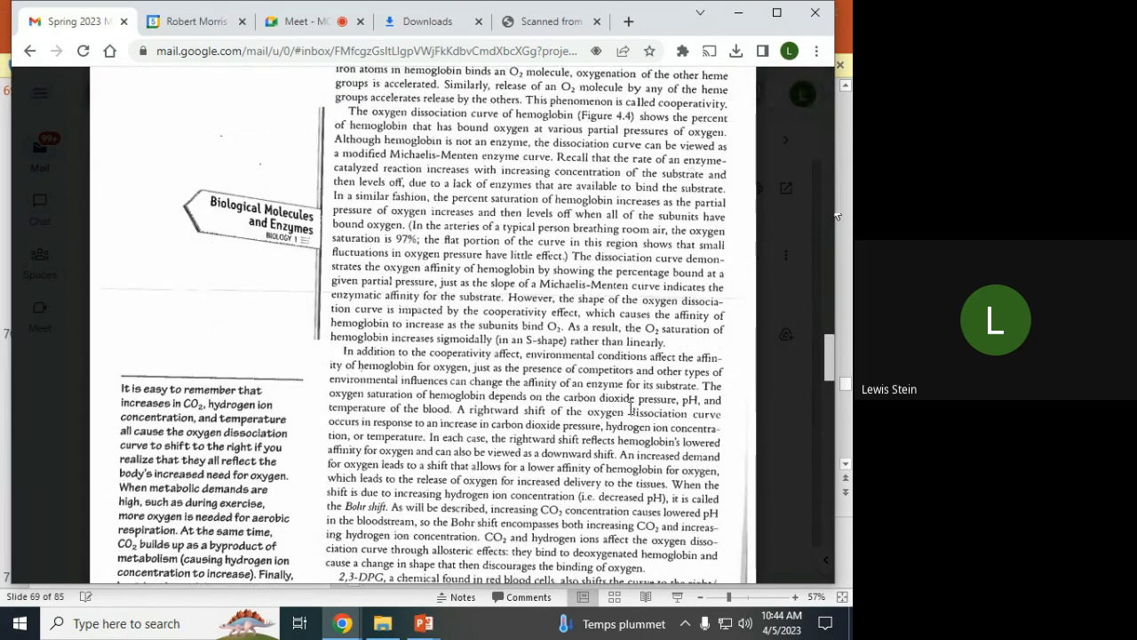
pyautogui.scroll(-3)
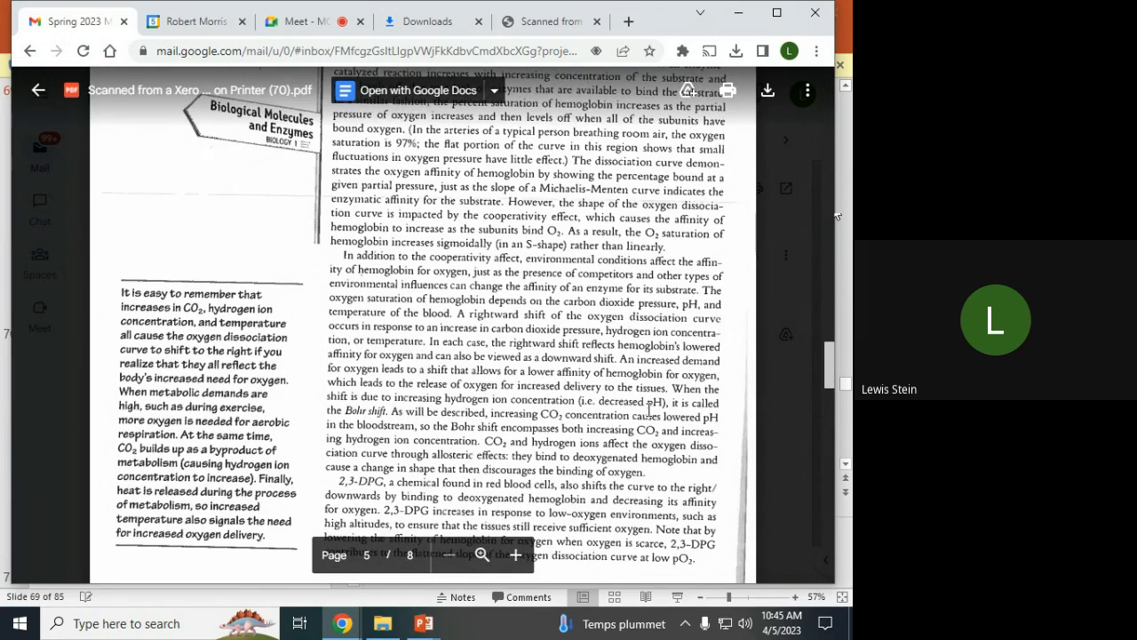
# Scroll to the bottom of page 5, finishing the 2,3-DPG paragraph and sidebar note.
pyautogui.scroll(-3)
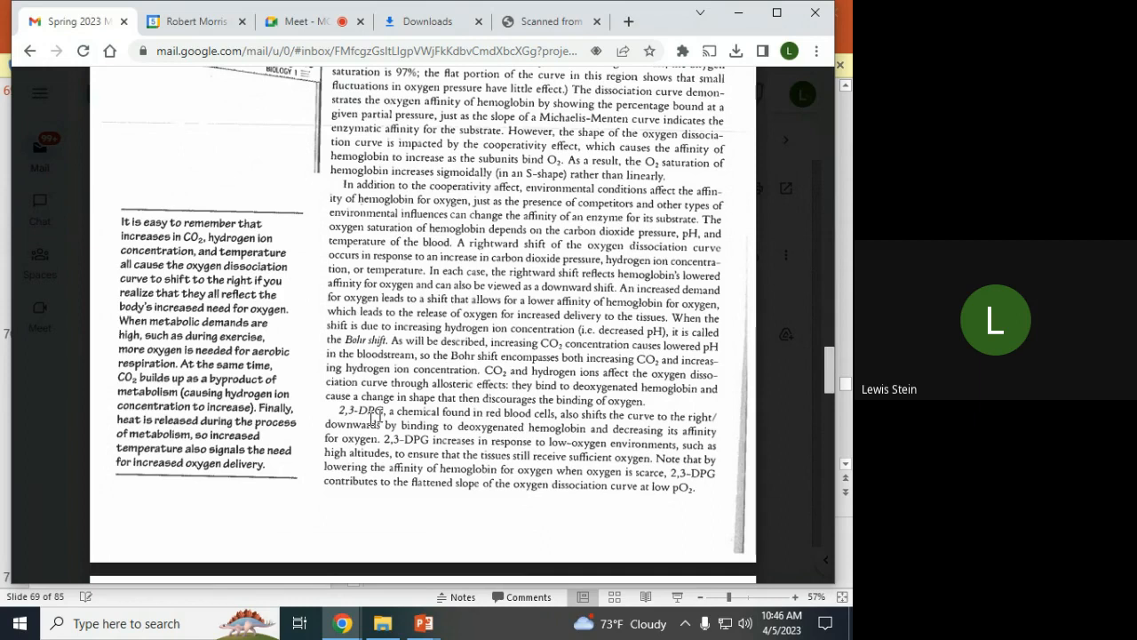
pyautogui.moveTo(835, 217)
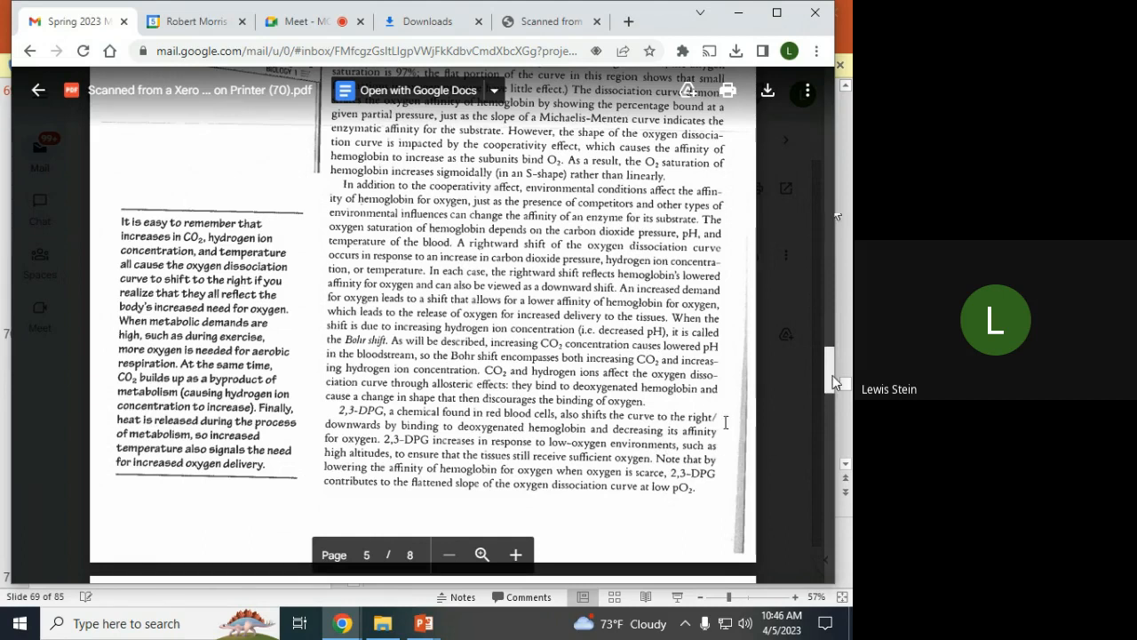
# Scroll onto page 6 past Figure 4.4 and the MCAT Think box to the bicarbonate equation.
pyautogui.scroll(-3)
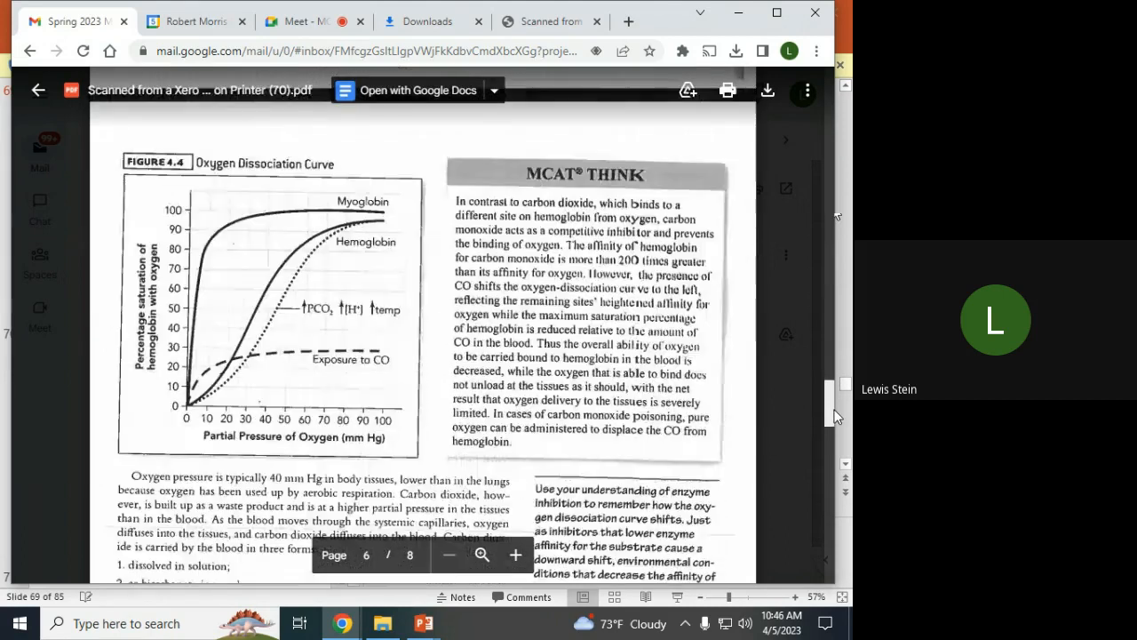
pyautogui.scroll(-3)
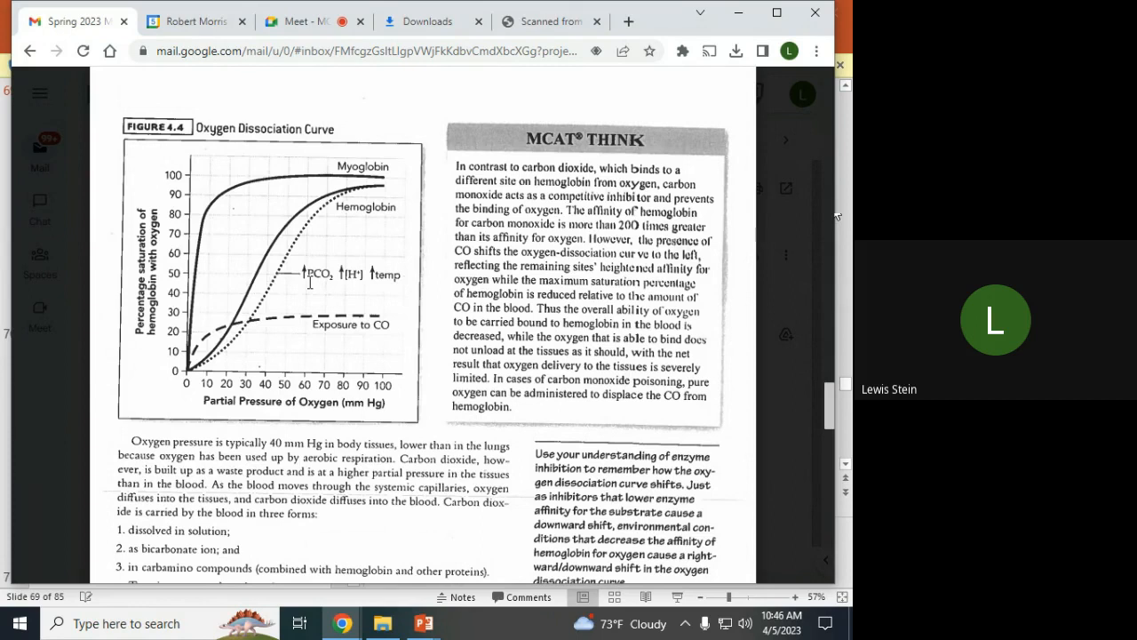
pyautogui.scroll(-3)
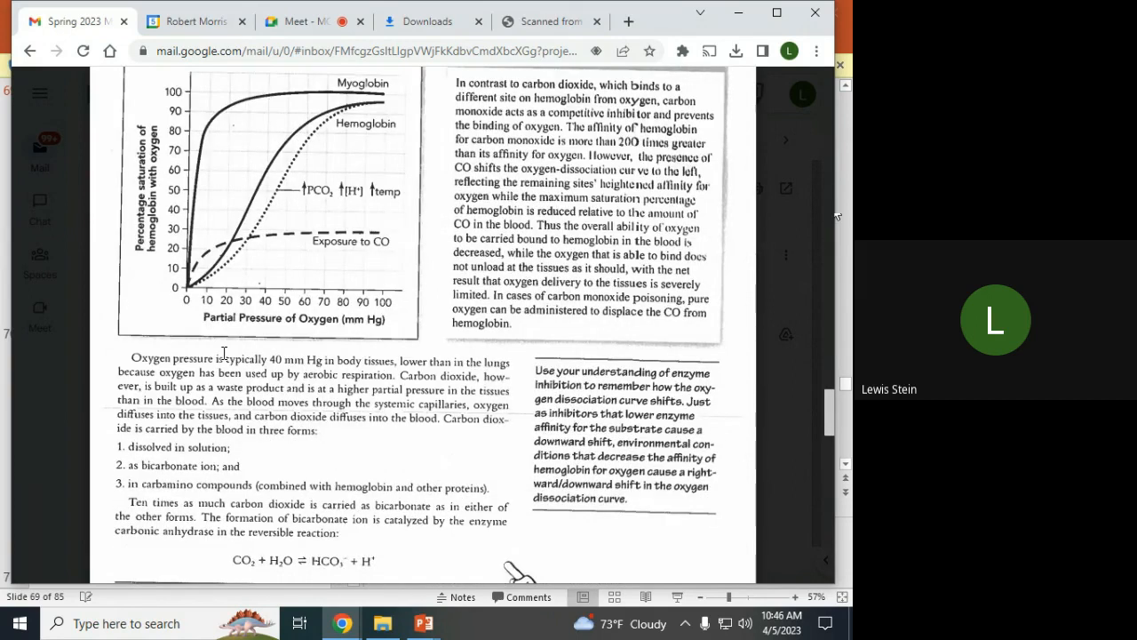
pyautogui.scroll(-3)
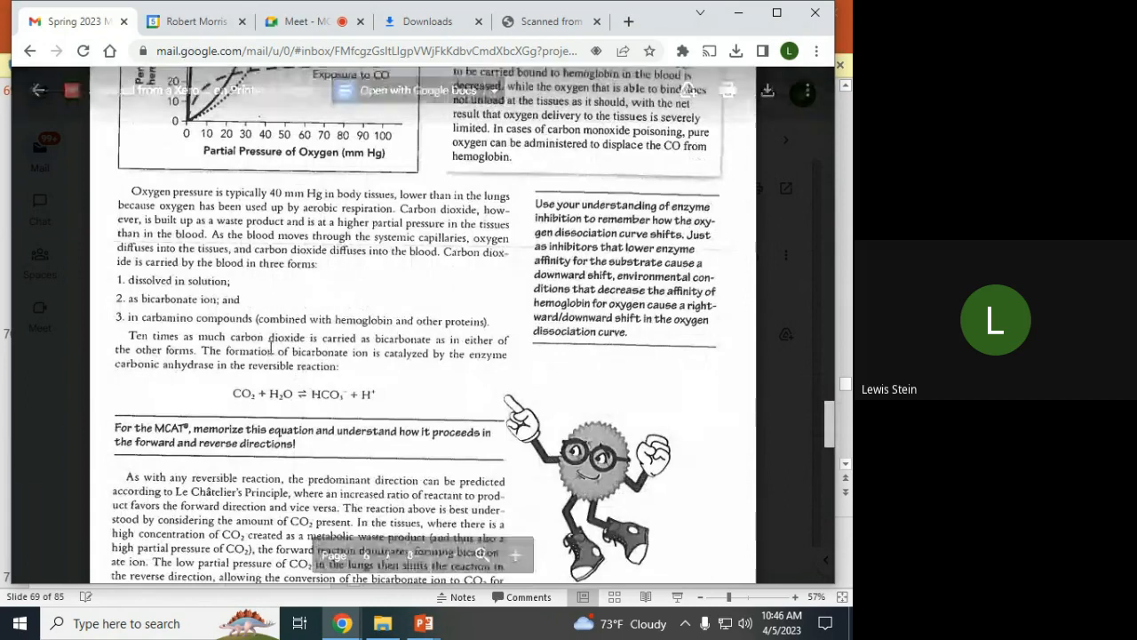
# Read through the chloride shift and breathing regulation pages, then return to the Meet tab.
pyautogui.scroll(-3)
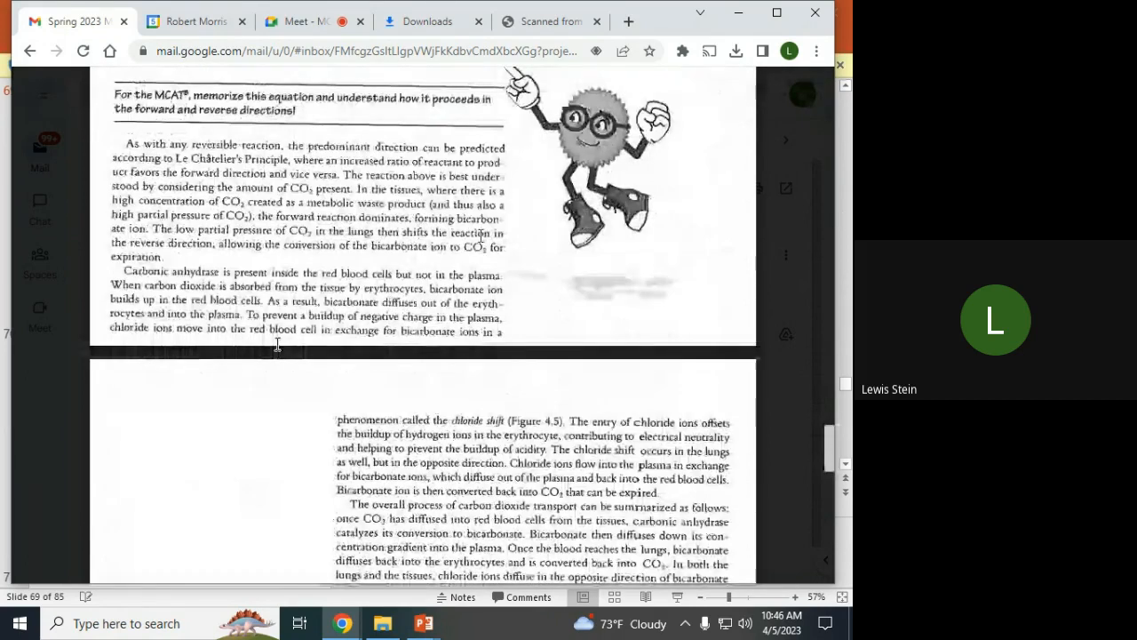
pyautogui.scroll(-3)
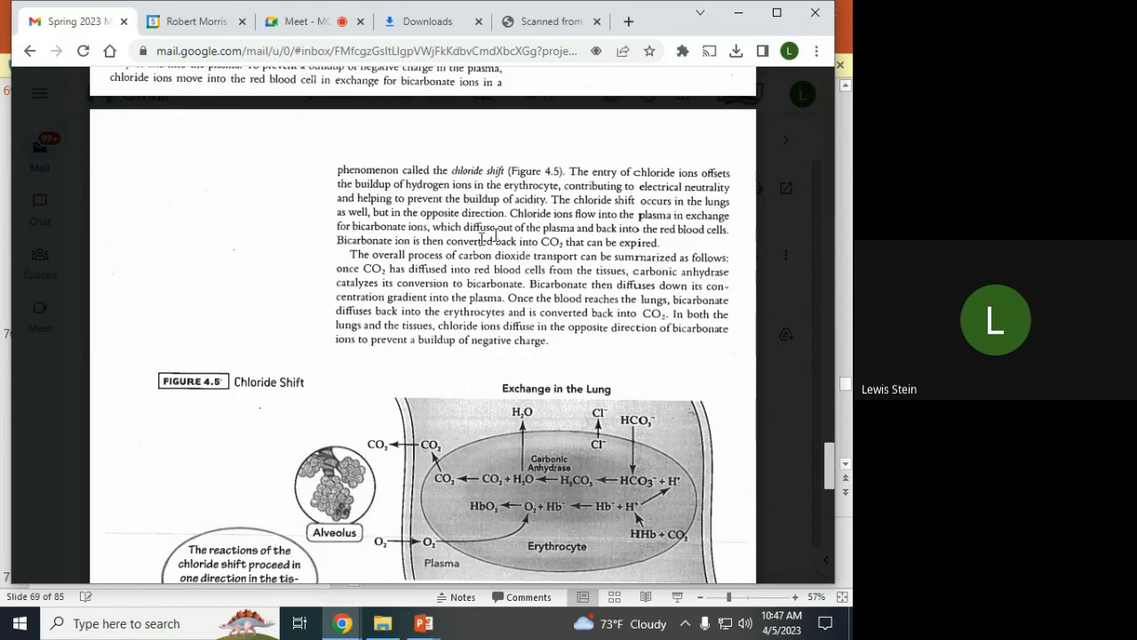
pyautogui.scroll(-3)
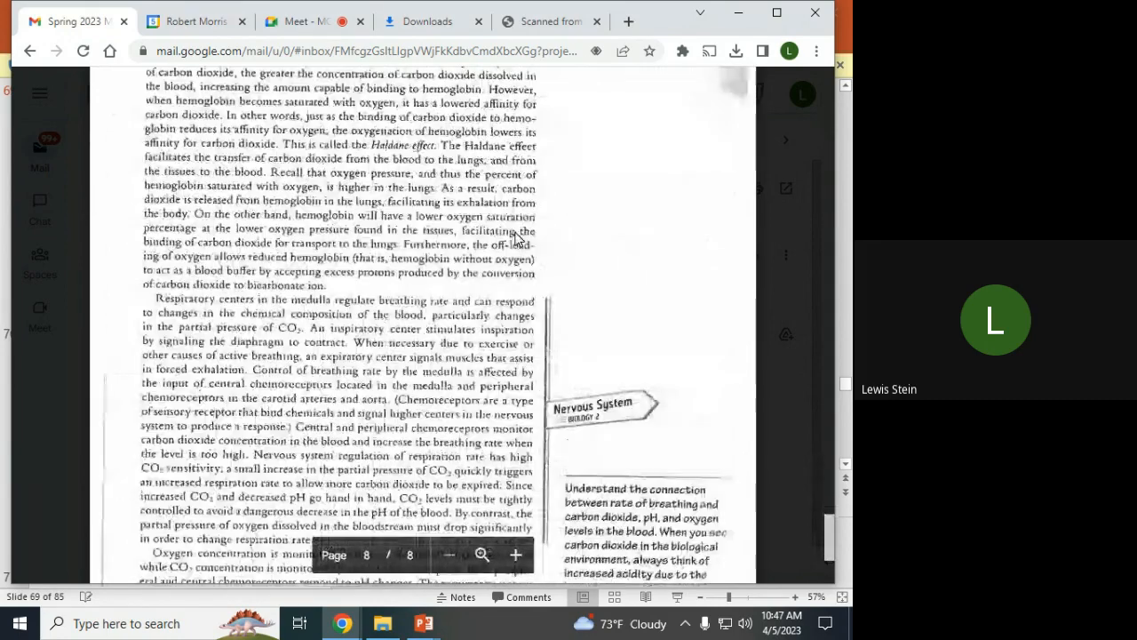
pyautogui.scroll(3)
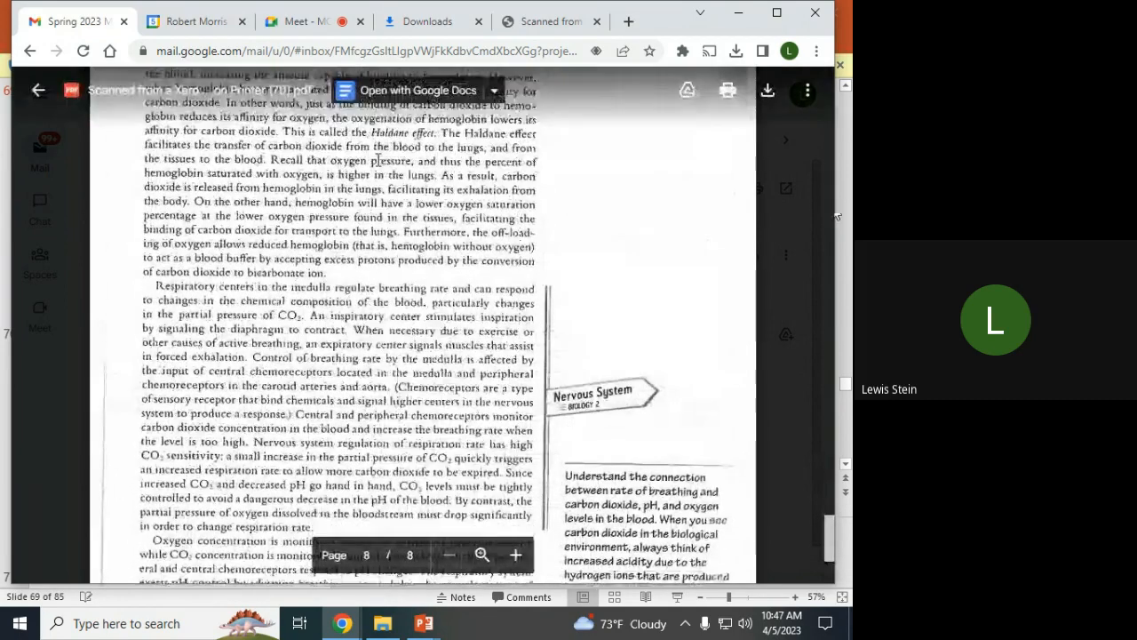
pyautogui.scroll(-3)
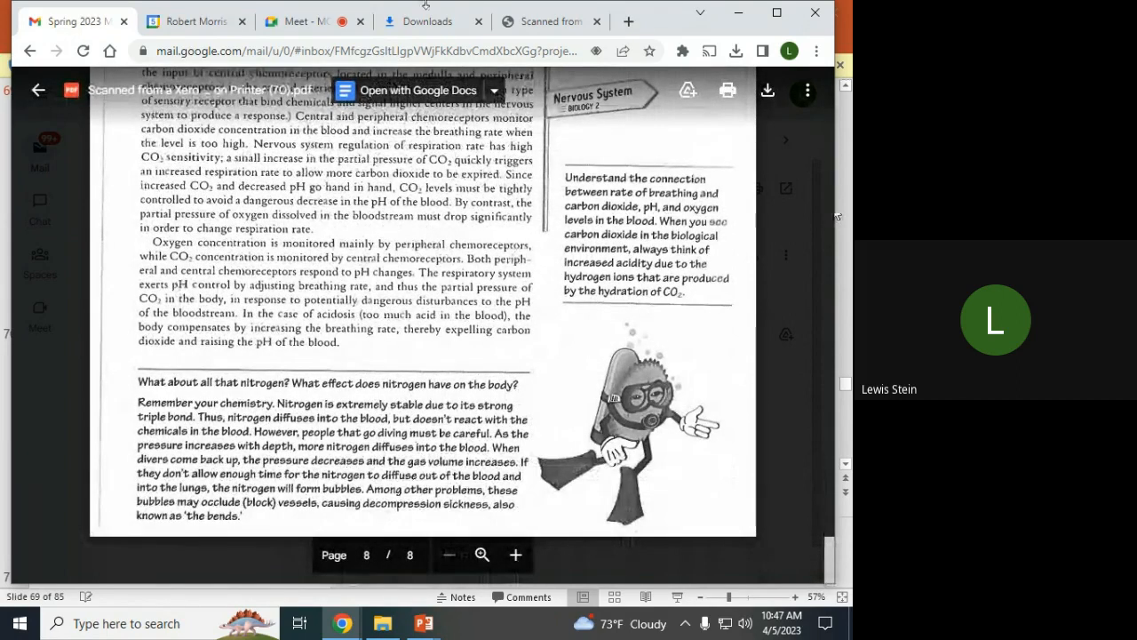
pyautogui.click(297, 21)
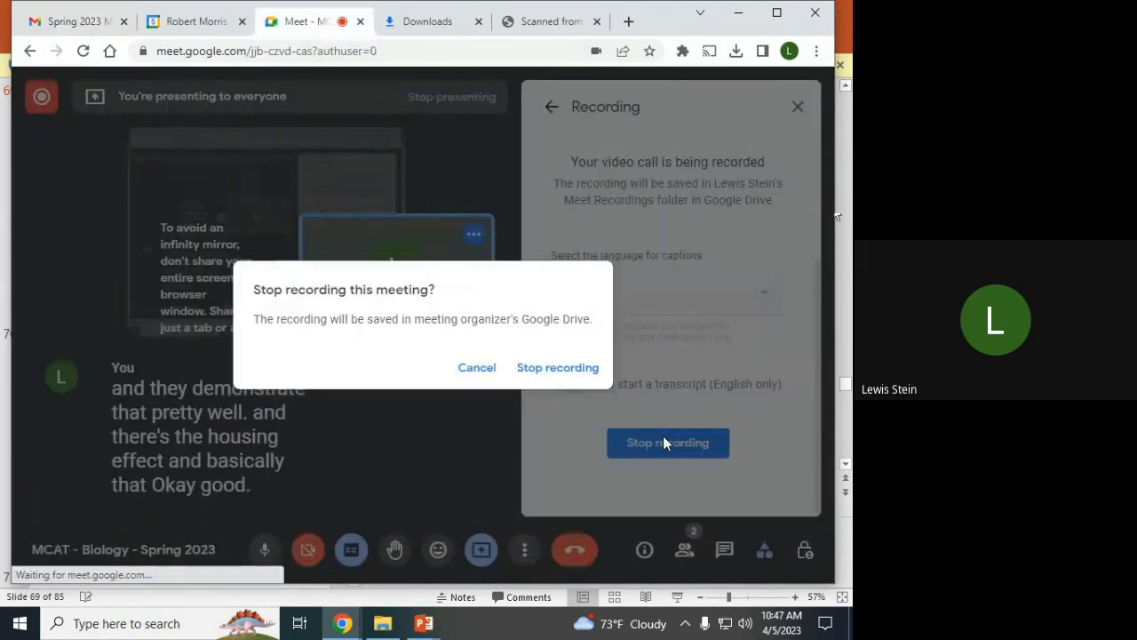